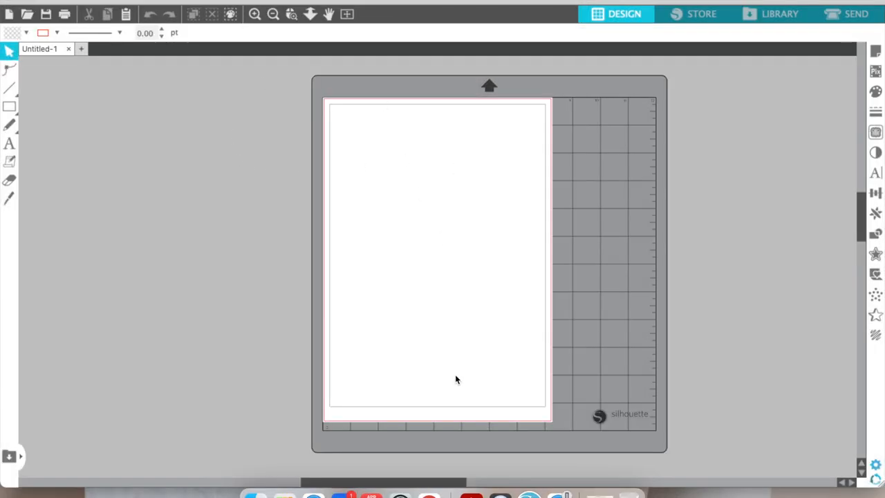
{"action": "mouse_move", "coordinate": [141, 75]}
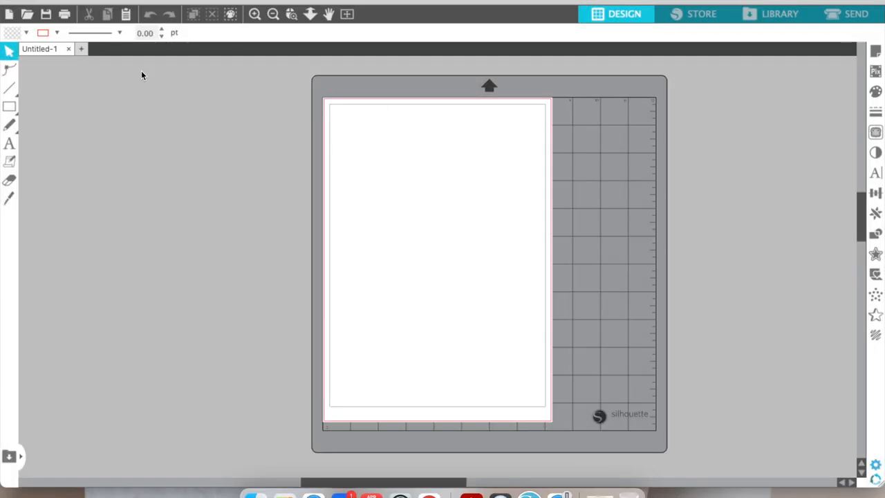
Draw a rectangle near the top of the page with the Rectangle tool
{"action": "left_click", "coordinate": [10, 106]}
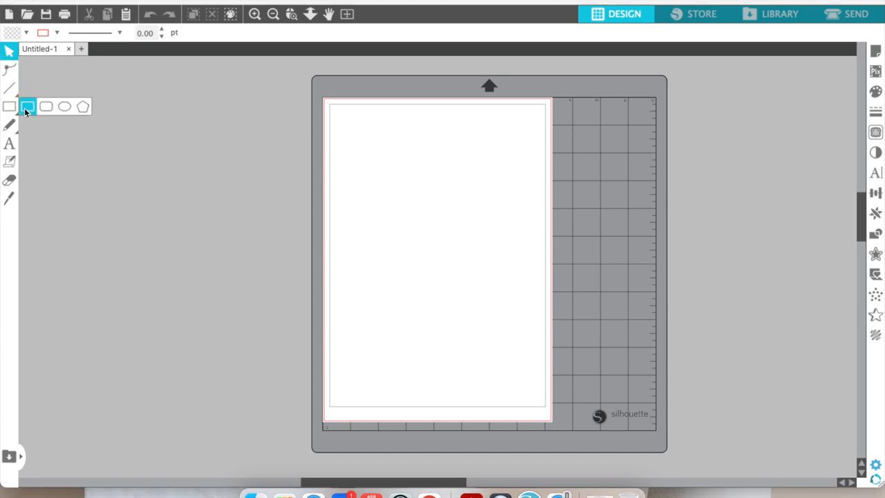
{"action": "left_click_drag", "start_coordinate": [368, 145], "coordinate": [448, 252]}
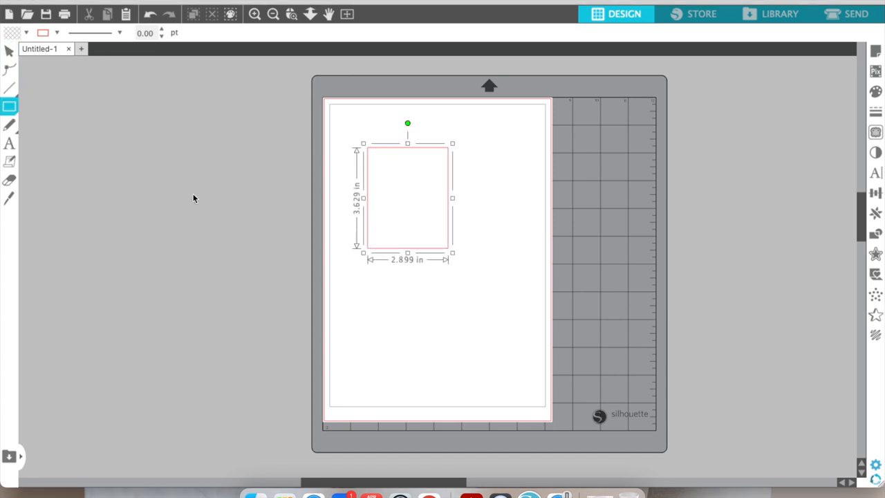
{"action": "left_click", "coordinate": [406, 197]}
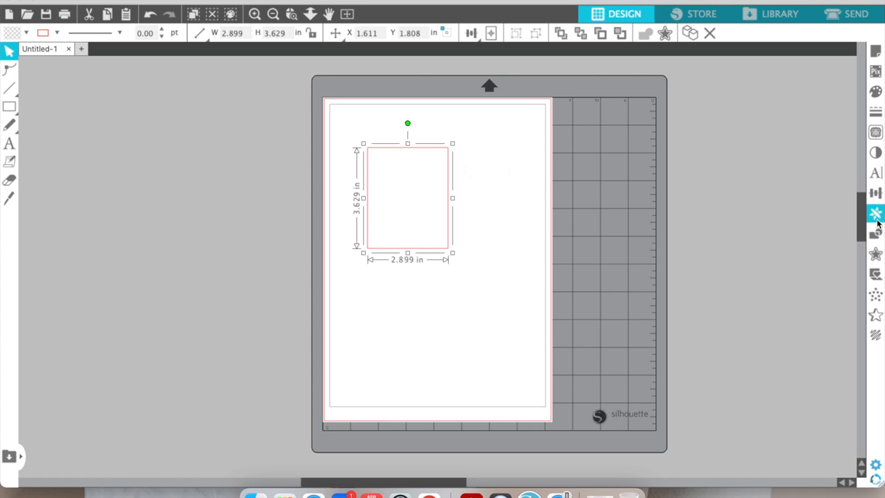
Scale the rectangle to 3.740 in wide by 4.724 in high via Transform
{"action": "left_click", "coordinate": [875, 193]}
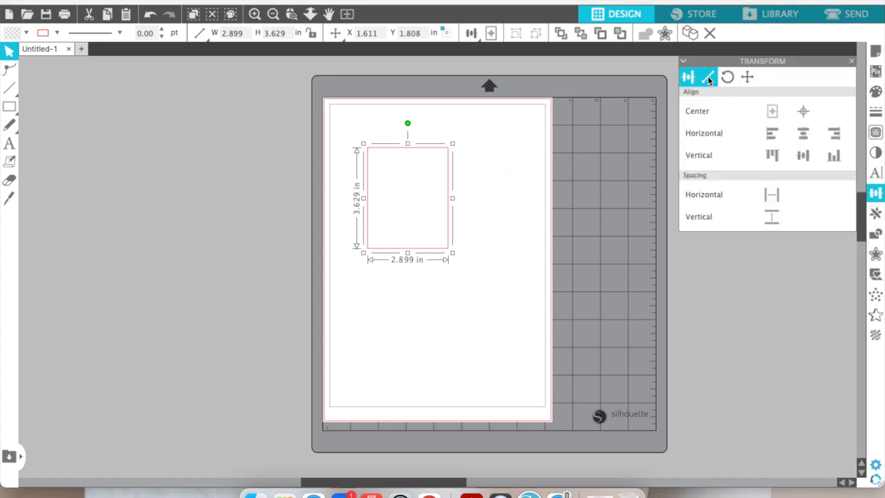
{"action": "left_click", "coordinate": [708, 77]}
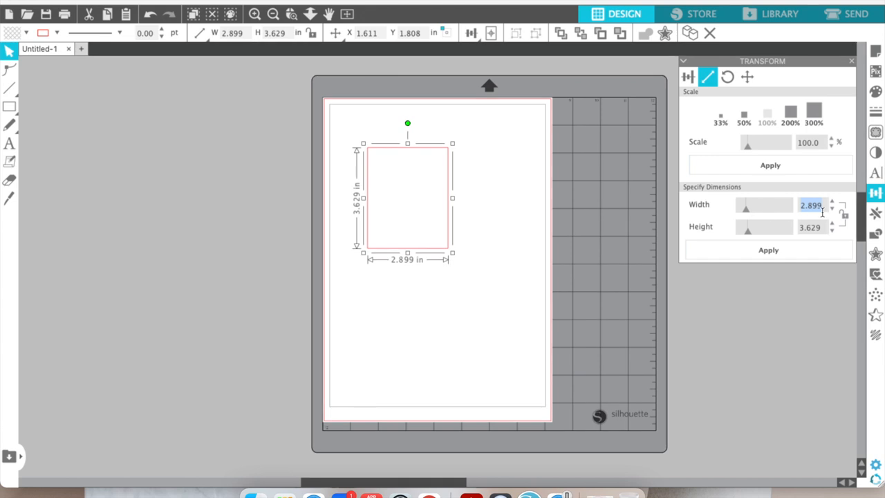
{"action": "type", "text": "3"}
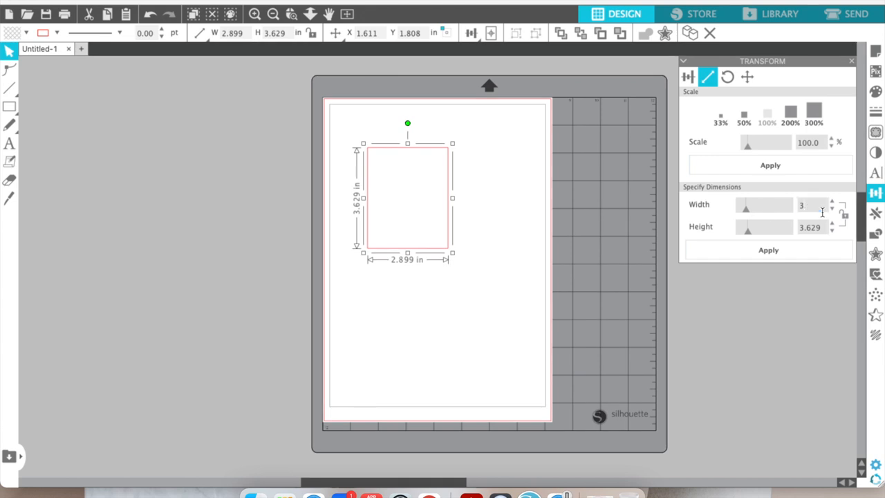
{"action": "type", "text": "3.740"}
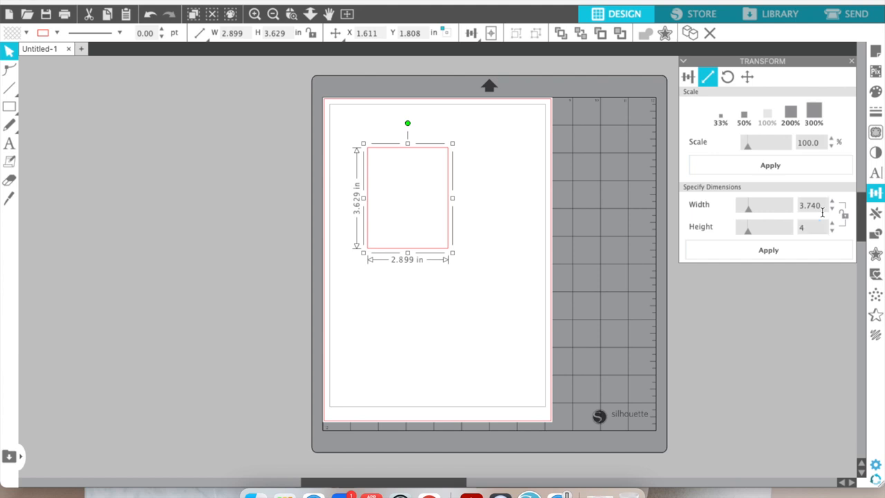
{"action": "type", "text": ".724"}
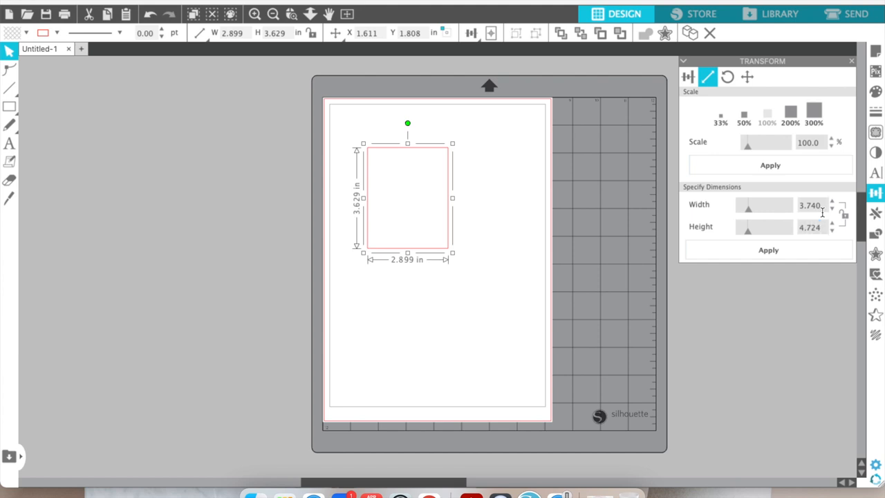
{"action": "left_click", "coordinate": [769, 249]}
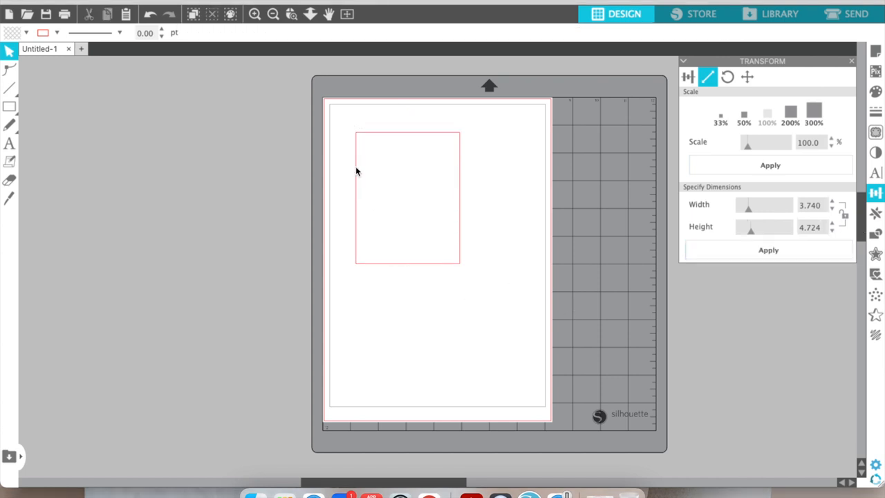
Move the card toward the top-left and add the text Coffee beside the page
{"action": "left_click_drag", "start_coordinate": [407, 196], "coordinate": [390, 172]}
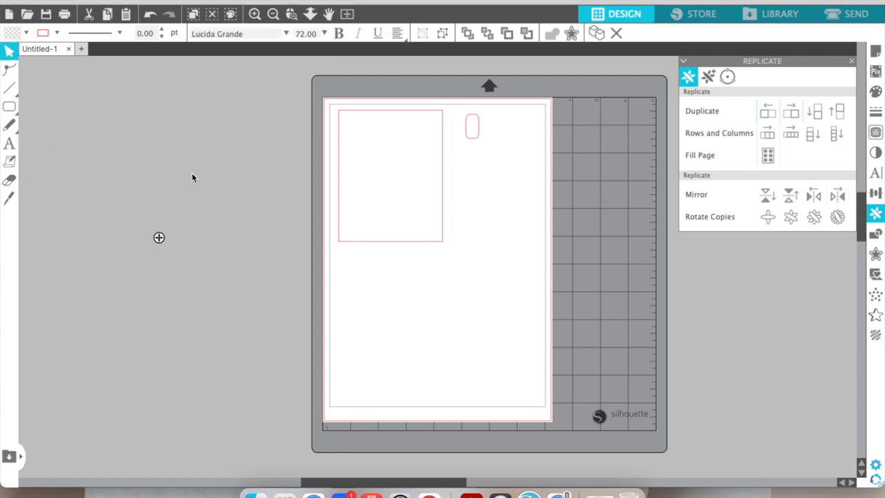
{"action": "type", "text": "Co"}
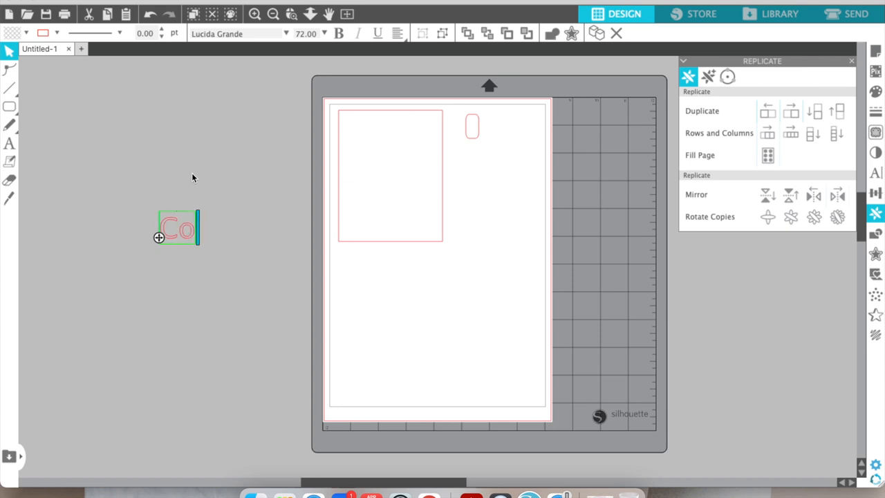
{"action": "type", "text": "ffee"}
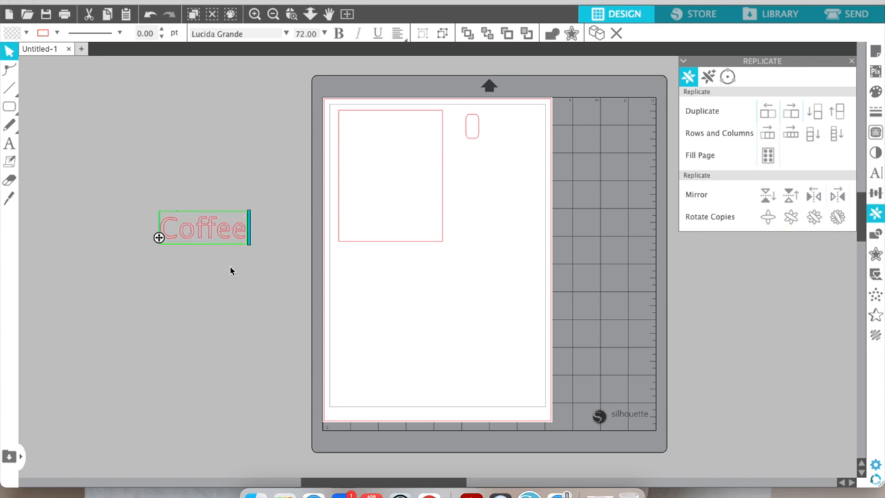
{"action": "left_click", "coordinate": [202, 228]}
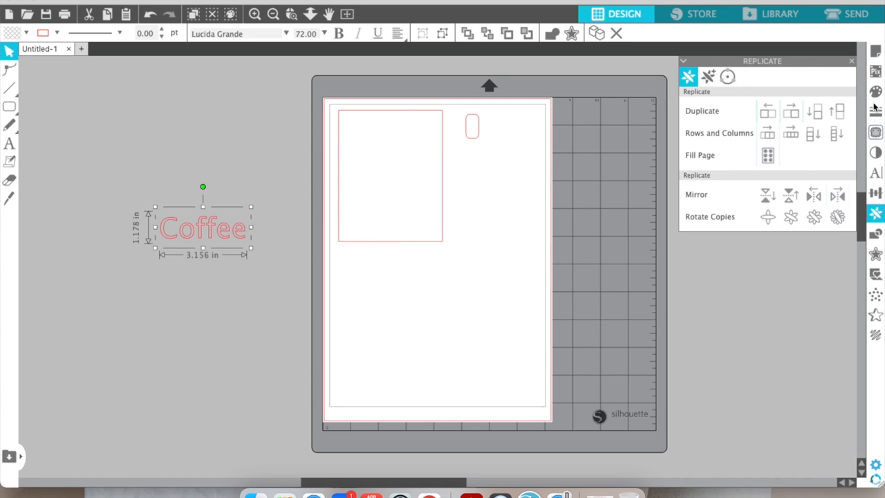
Set Coffee's line colour to black and place the rounded tab against the card edge
{"action": "left_click", "coordinate": [875, 91]}
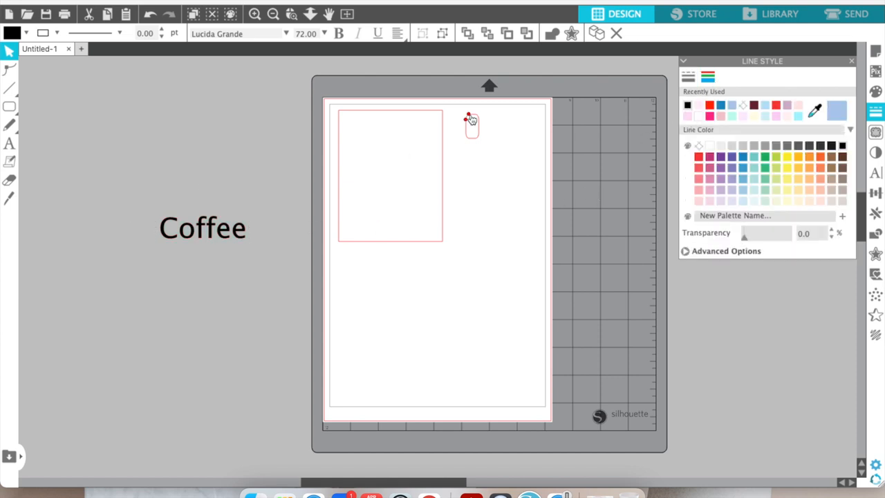
{"action": "left_click_drag", "start_coordinate": [470, 117], "coordinate": [445, 113]}
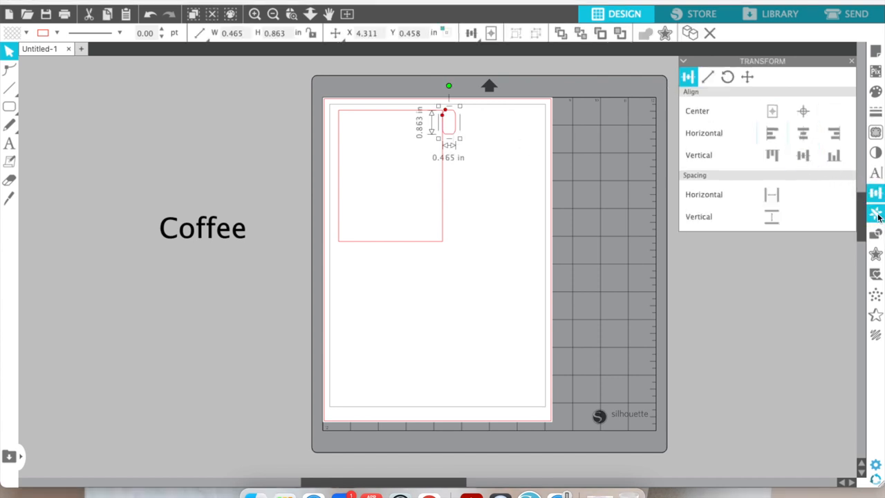
Duplicate the rounded tab downward into a column, then select the card with its tabs
{"action": "left_click", "coordinate": [875, 213]}
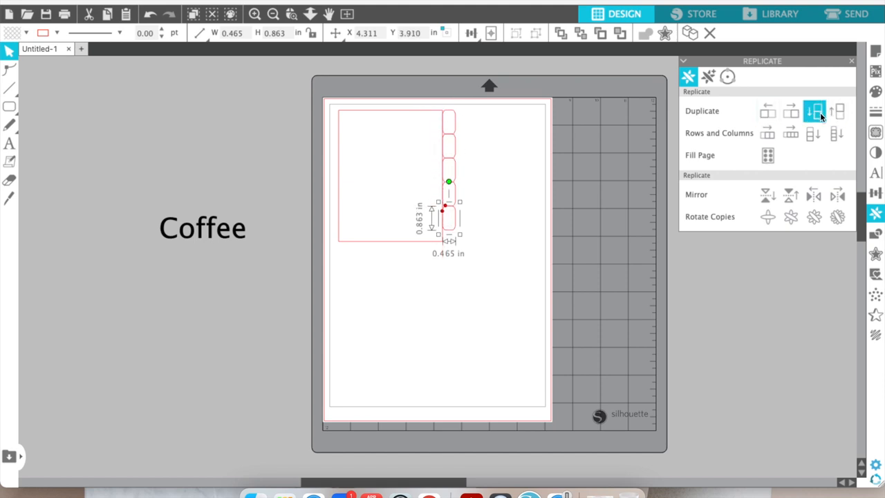
{"action": "left_click", "coordinate": [814, 111]}
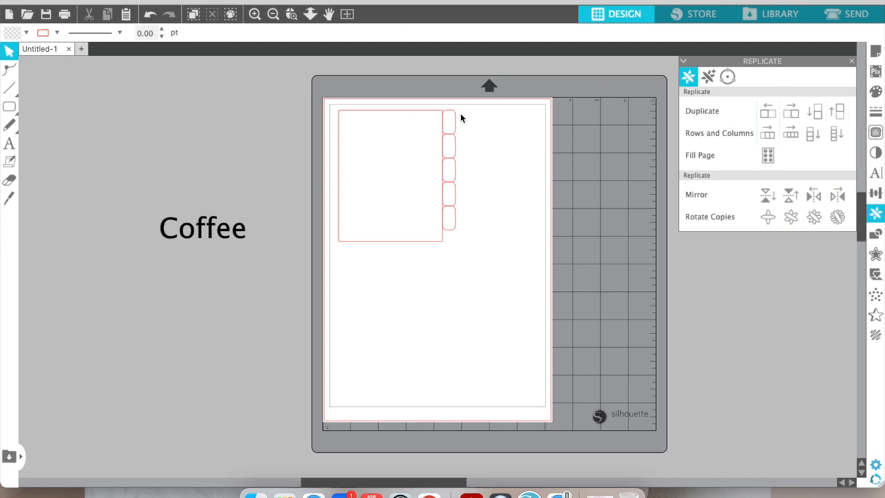
{"action": "left_click", "coordinate": [448, 173]}
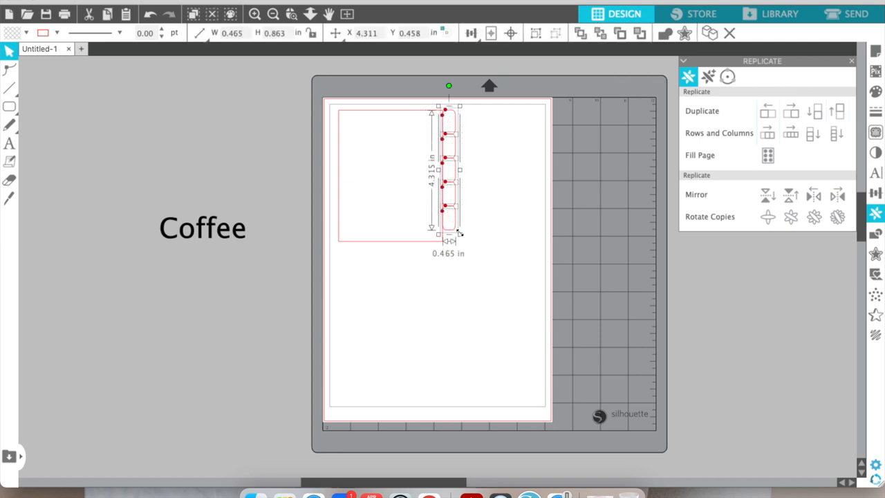
{"action": "left_click_drag", "start_coordinate": [459, 236], "coordinate": [462, 247]}
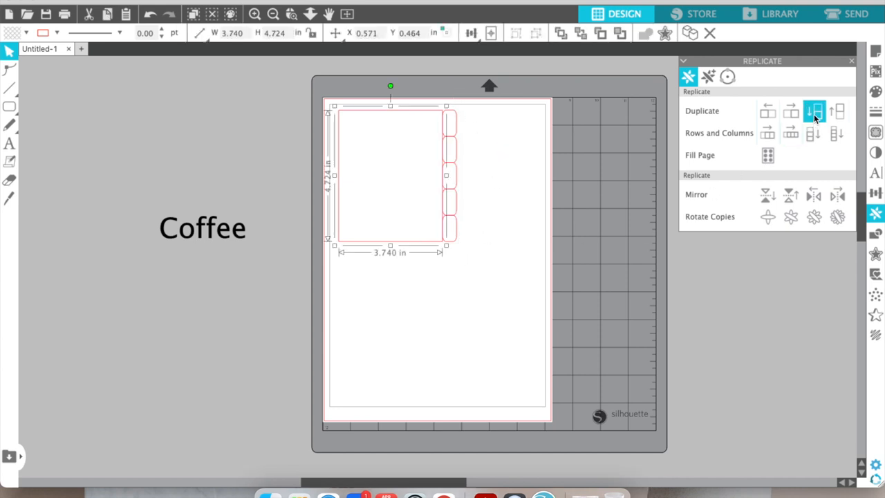
{"action": "mouse_move", "coordinate": [813, 111]}
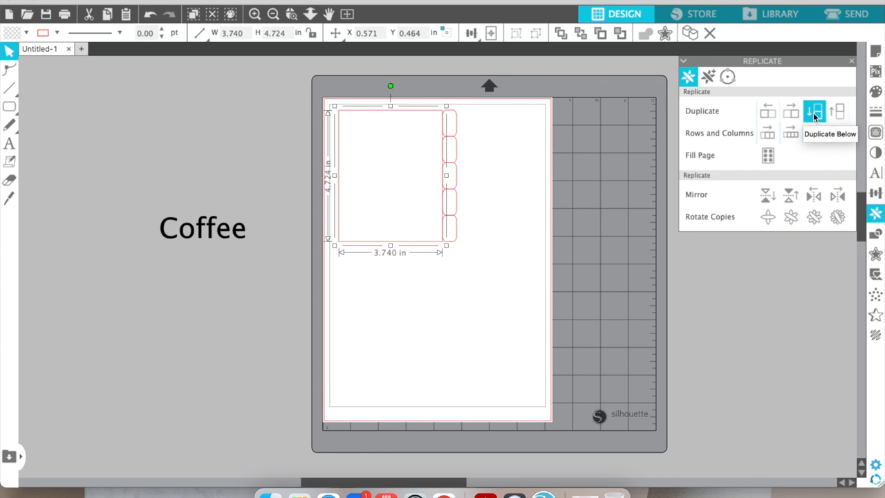
Duplicate the tabbed card below and to the left to form a grid of copies
{"action": "left_click", "coordinate": [814, 110]}
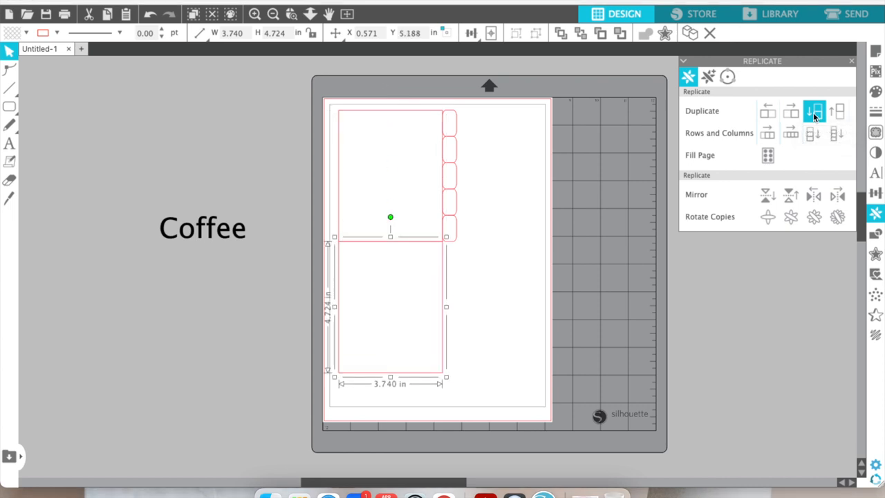
{"action": "left_click", "coordinate": [814, 110]}
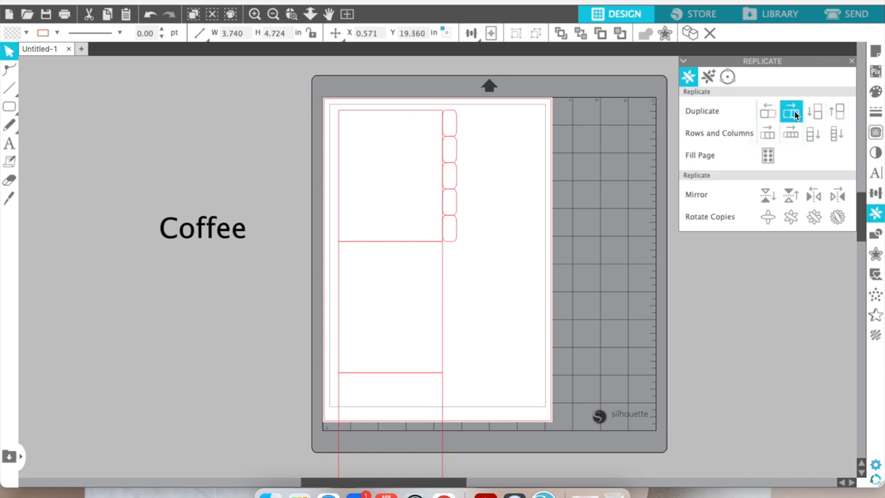
{"action": "left_click", "coordinate": [836, 110]}
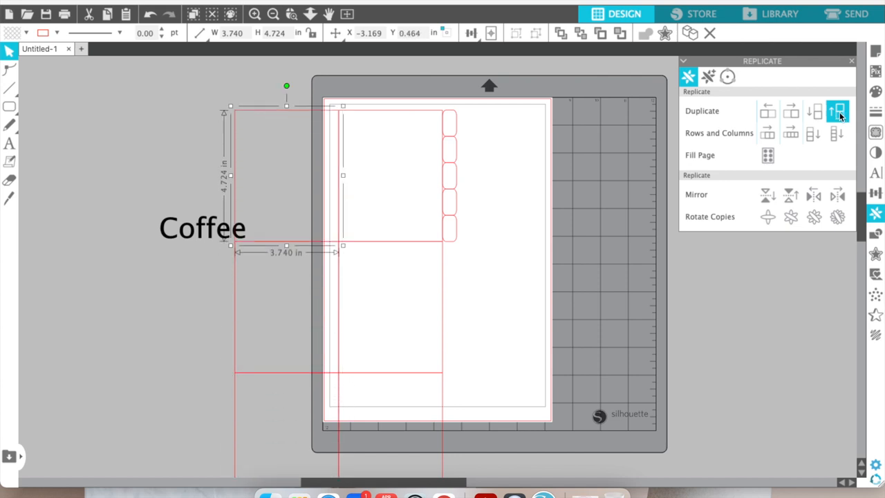
{"action": "left_click", "coordinate": [837, 111]}
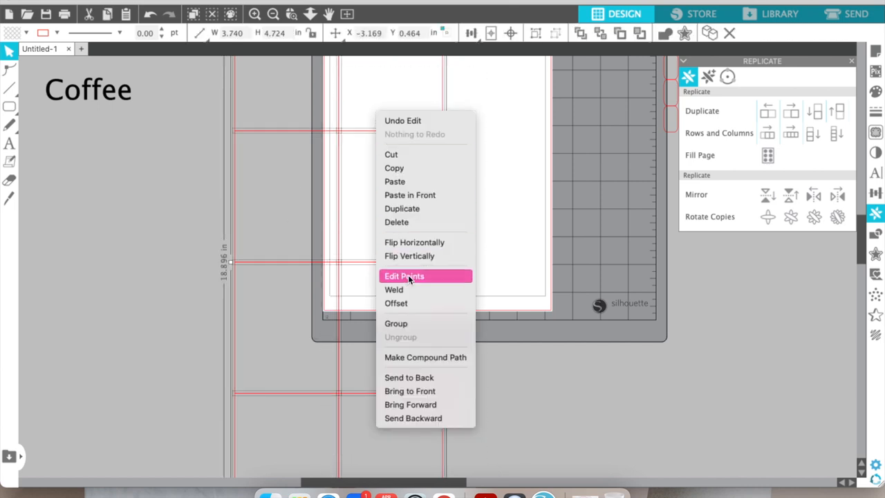
Center-align the copied cards together using Transform Align
{"action": "left_click", "coordinate": [404, 277]}
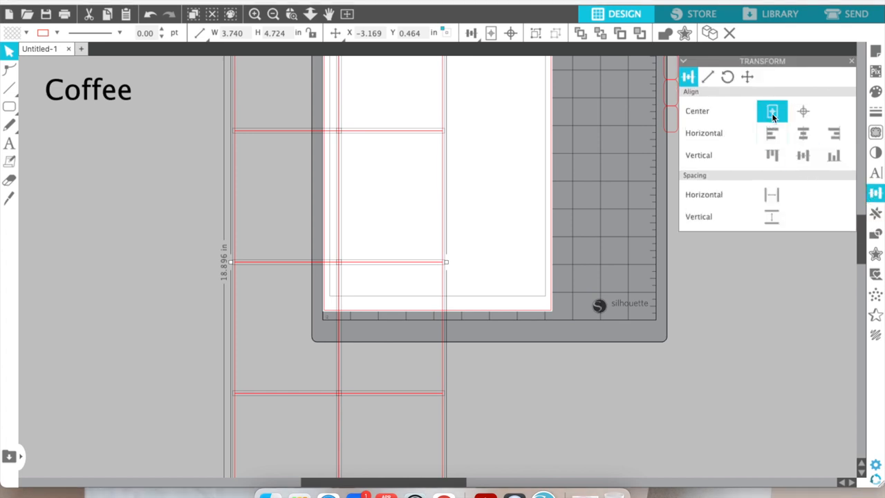
{"action": "left_click", "coordinate": [802, 111]}
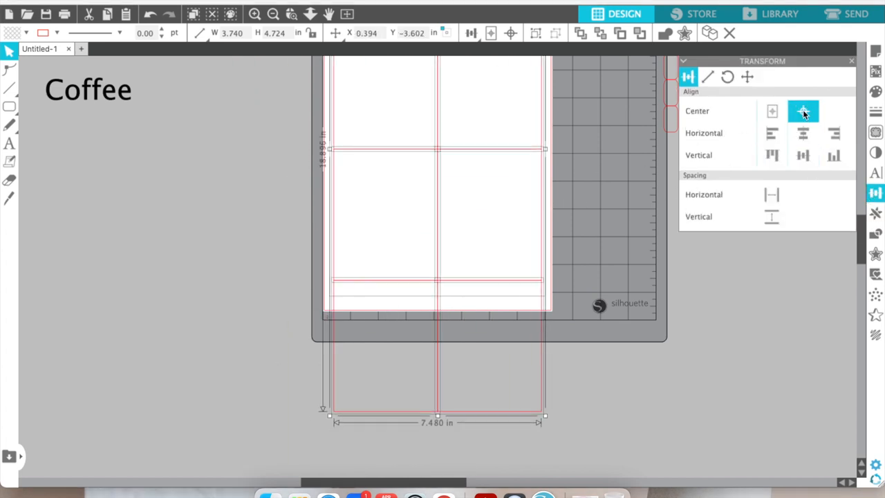
{"action": "left_click", "coordinate": [802, 110]}
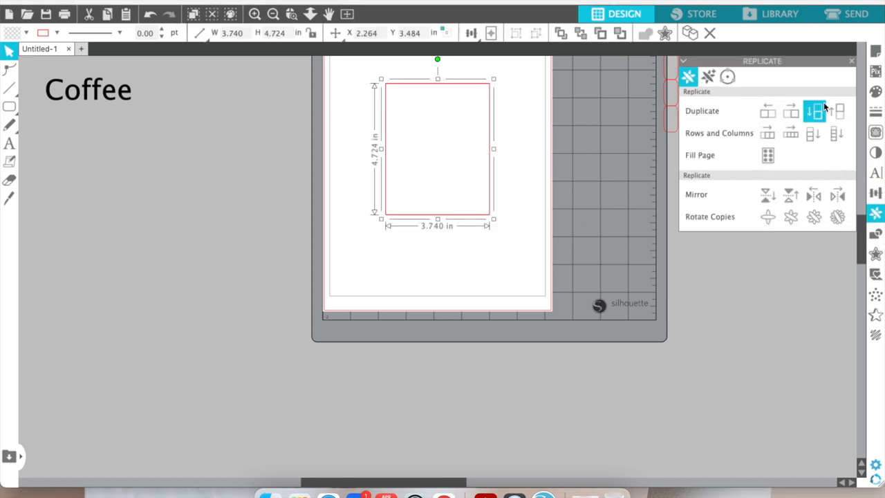
Duplicate the card below, zoom out and select the long column of copies
{"action": "left_click", "coordinate": [814, 111]}
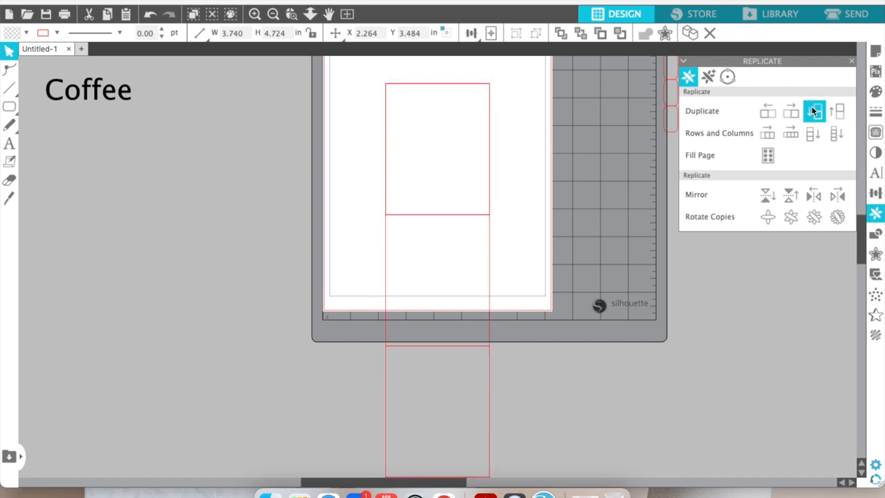
{"action": "left_click", "coordinate": [814, 111]}
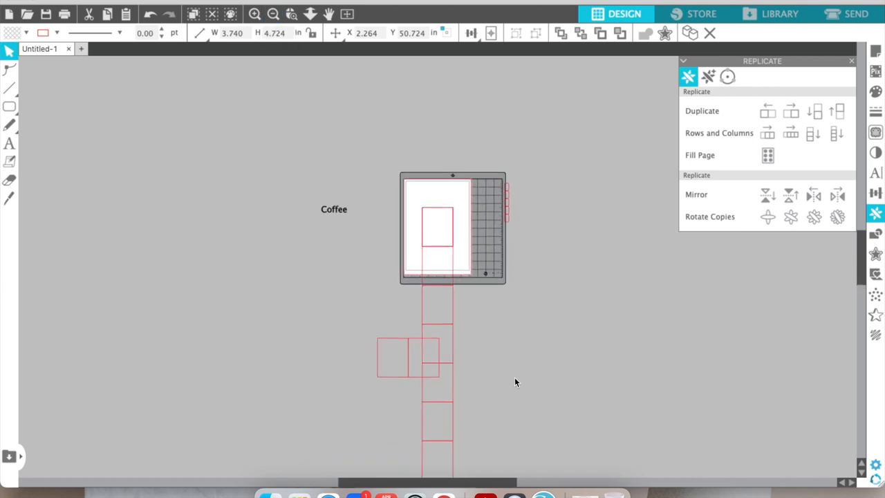
{"action": "left_click", "coordinate": [272, 14]}
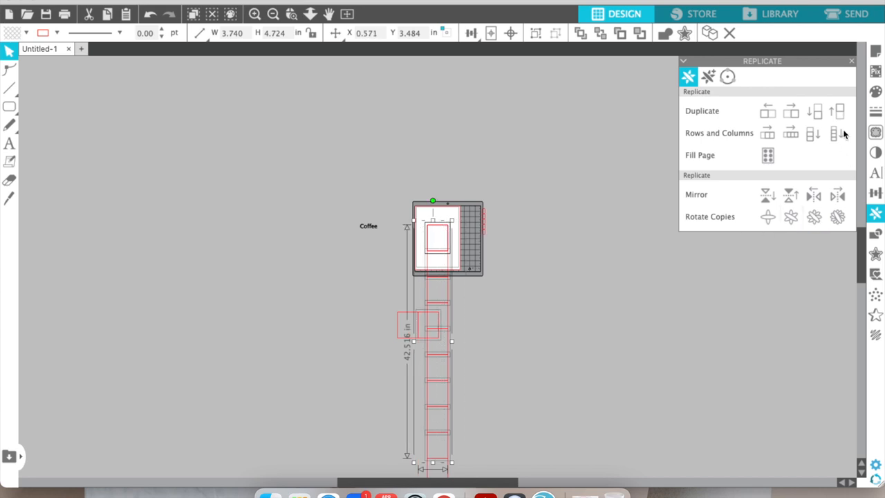
{"action": "left_click", "coordinate": [688, 77]}
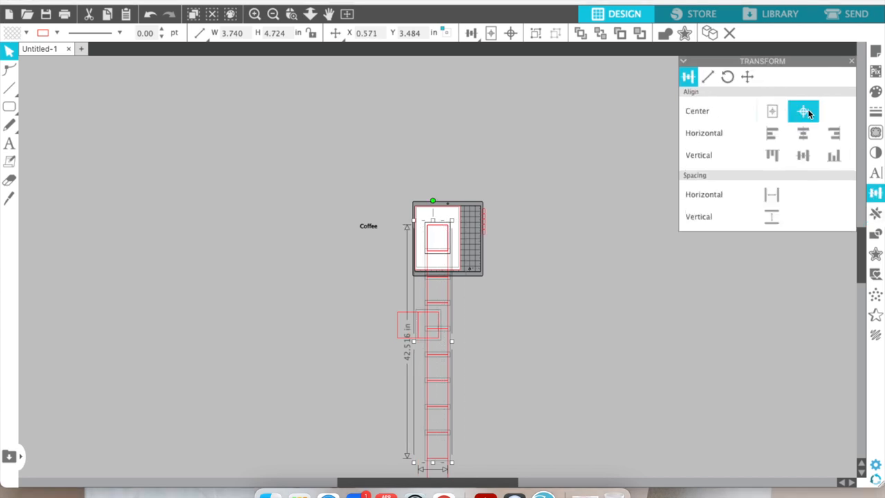
Delete the stray duplicated rectangles so only the single card remains
{"action": "left_click", "coordinate": [801, 110]}
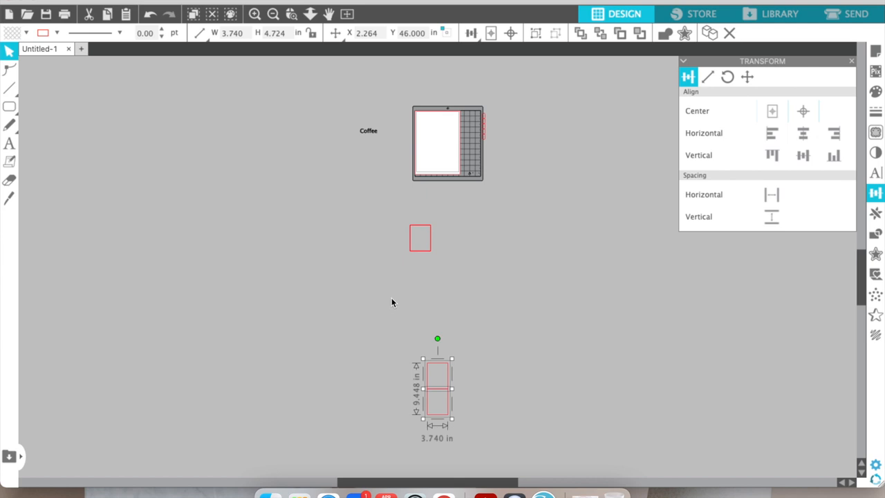
{"action": "left_click", "coordinate": [802, 111]}
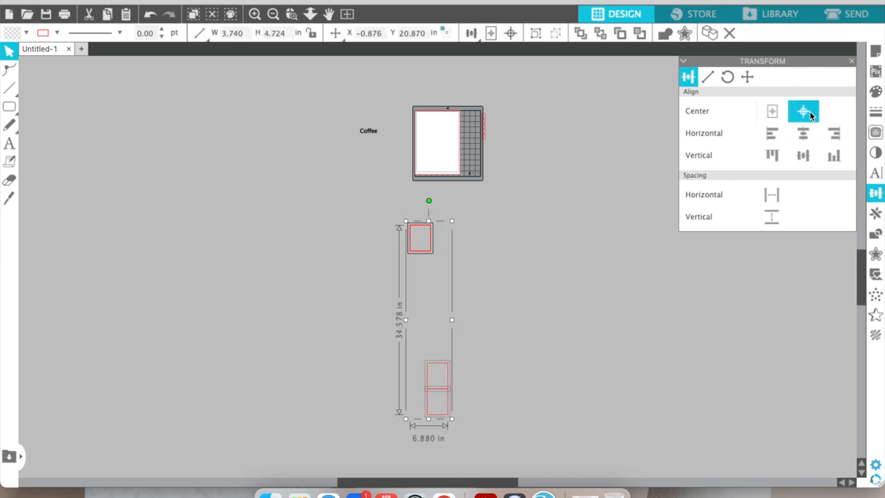
{"action": "left_click", "coordinate": [802, 111]}
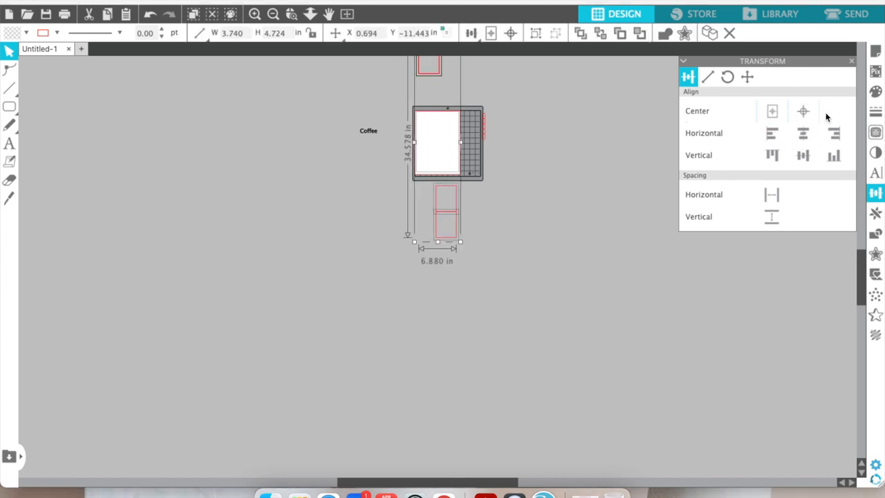
{"action": "left_click", "coordinate": [254, 14]}
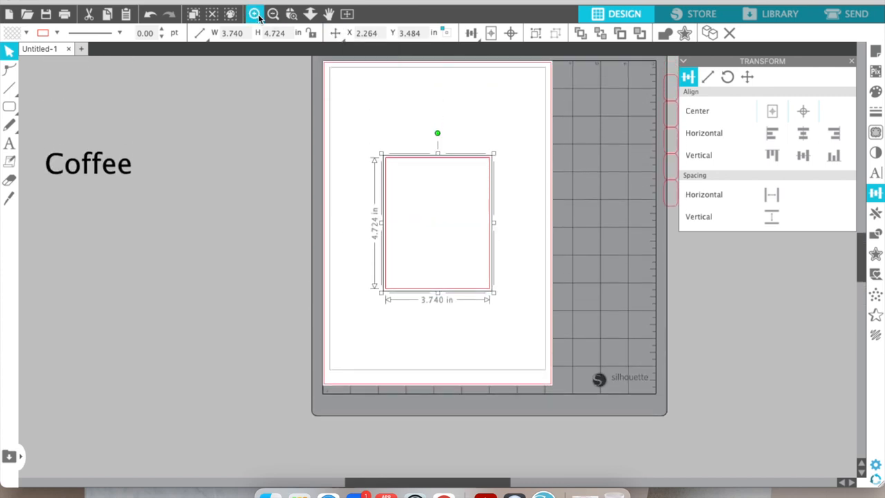
Select the top tab on the card and dismiss the stray file open dialog
{"action": "left_click", "coordinate": [254, 13]}
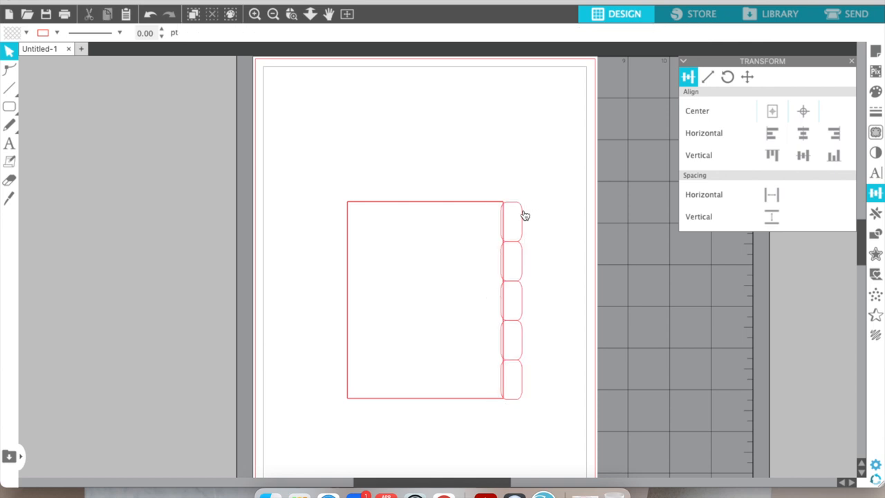
{"action": "left_click", "coordinate": [512, 219]}
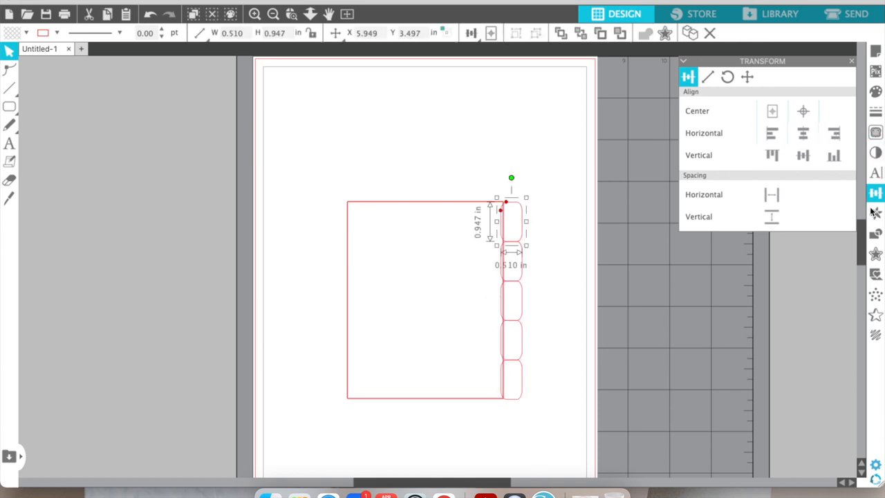
{"action": "left_click", "coordinate": [875, 213]}
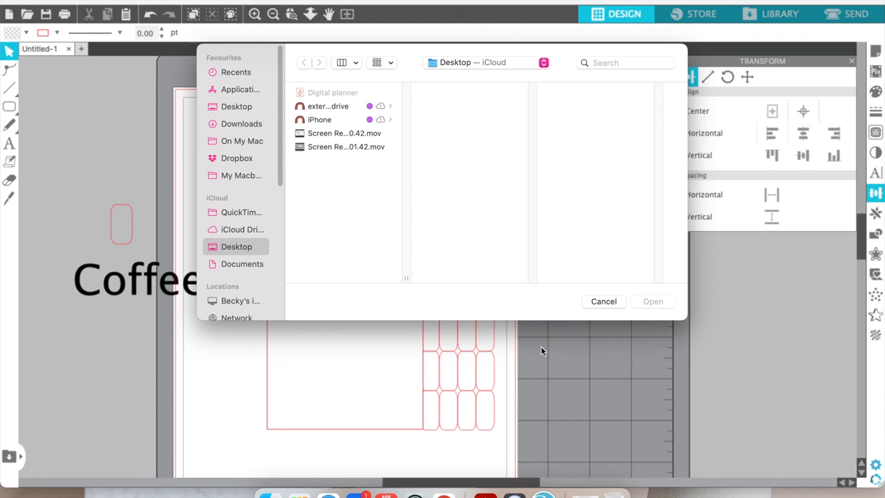
{"action": "left_click", "coordinate": [603, 301]}
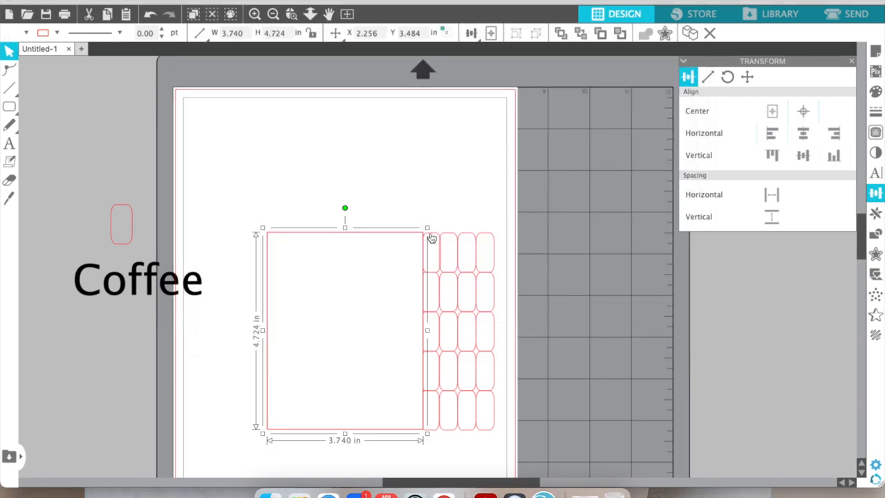
Undo the tab move, then group the card with its tabs and move the copy off the mat
{"action": "right_click", "coordinate": [426, 241]}
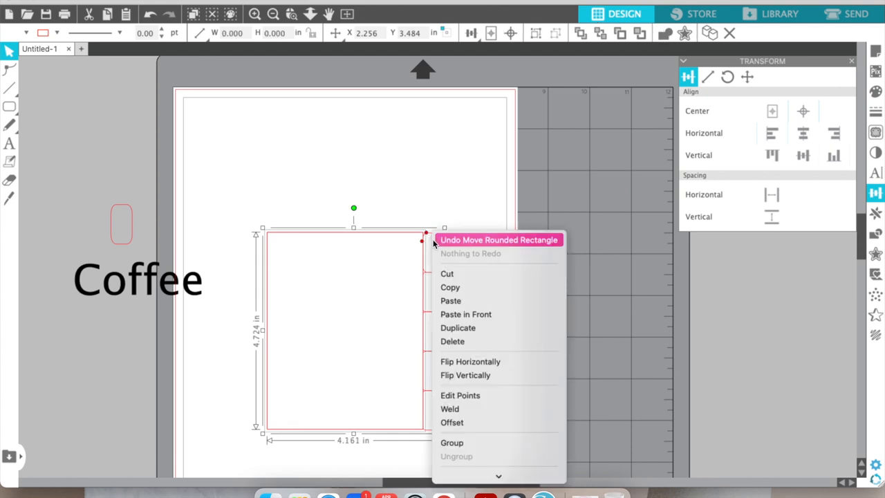
{"action": "left_click", "coordinate": [457, 328]}
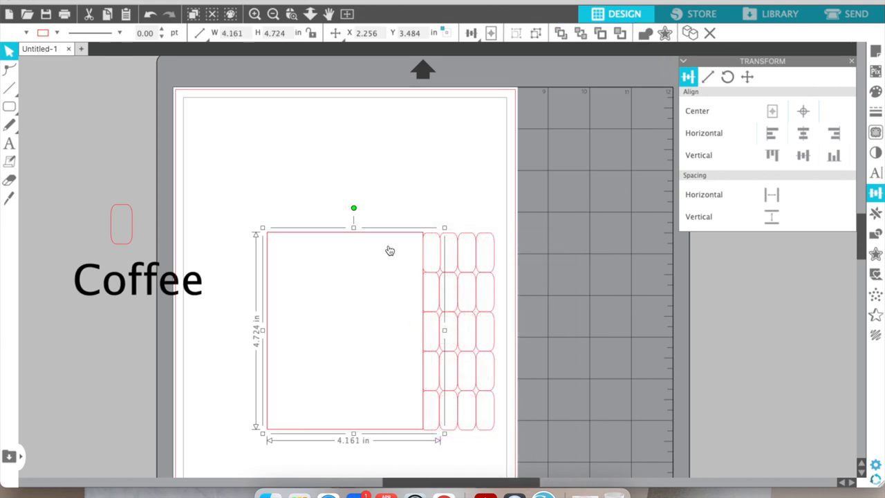
{"action": "right_click", "coordinate": [390, 249]}
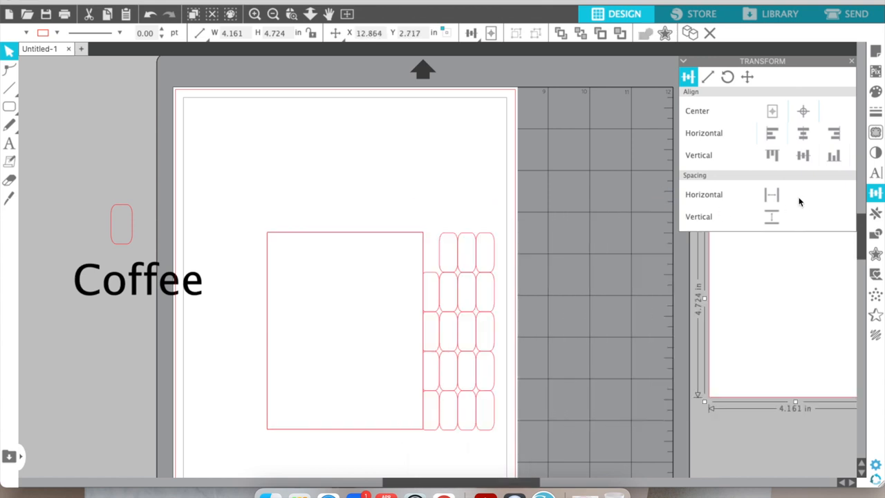
{"action": "left_click", "coordinate": [346, 332]}
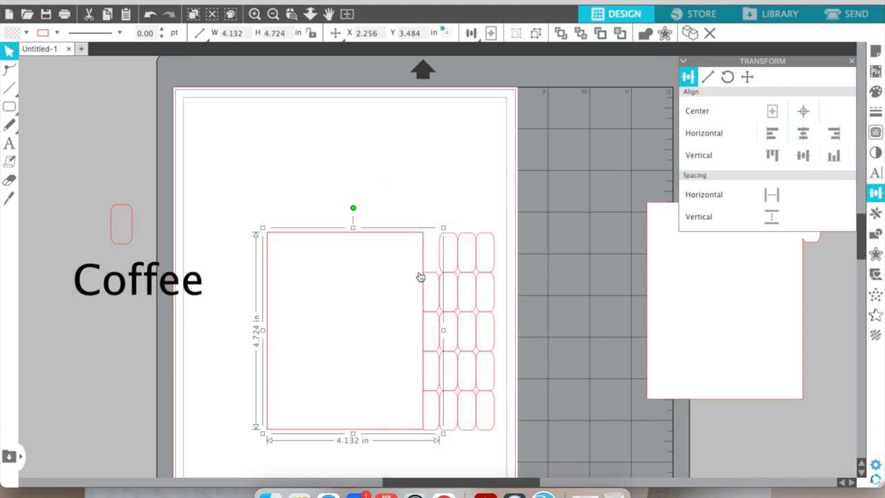
{"action": "mouse_move", "coordinate": [394, 238]}
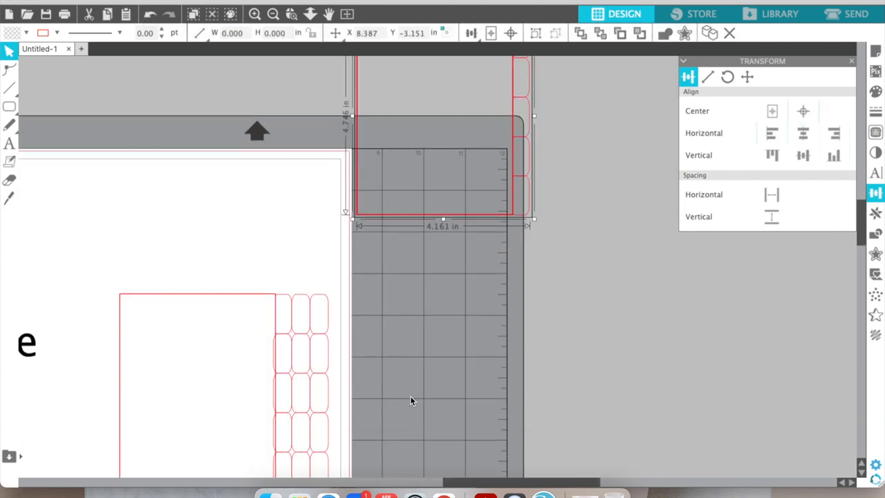
Select the overlapping divider outlines via the Offset panel and align them into one
{"action": "right_click", "coordinate": [412, 401]}
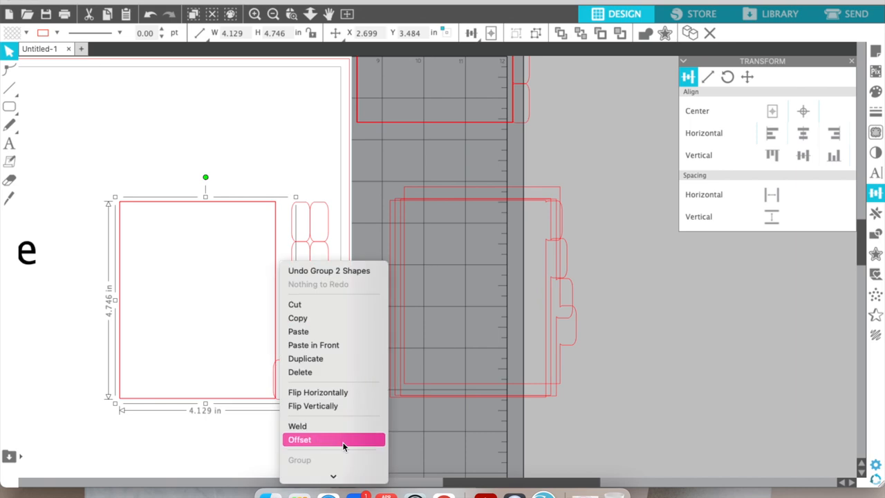
{"action": "left_click", "coordinate": [298, 439]}
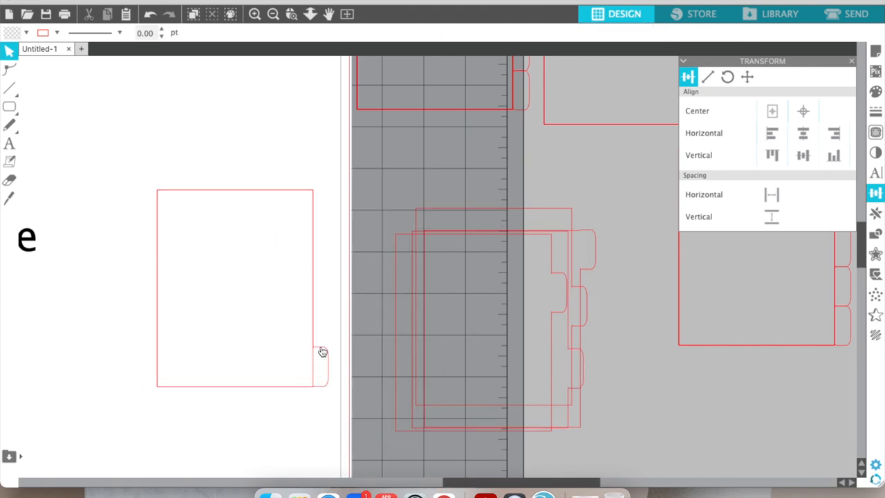
{"action": "left_click", "coordinate": [484, 311]}
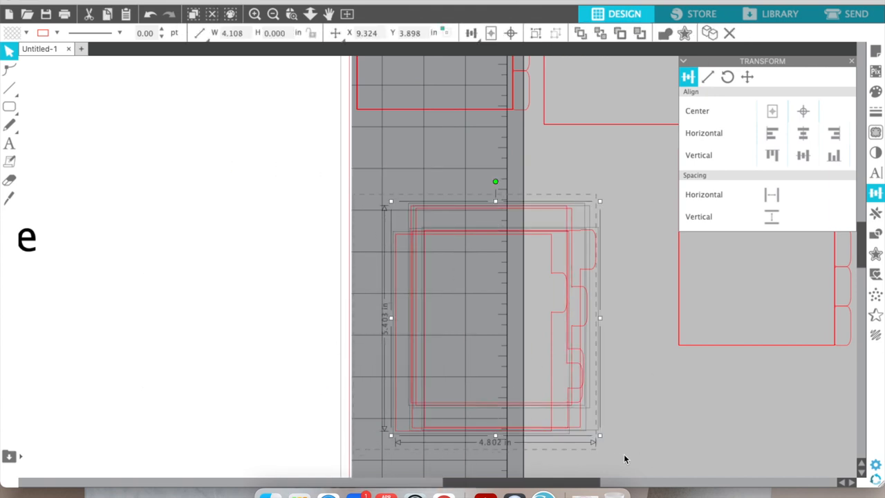
{"action": "left_click", "coordinate": [802, 110]}
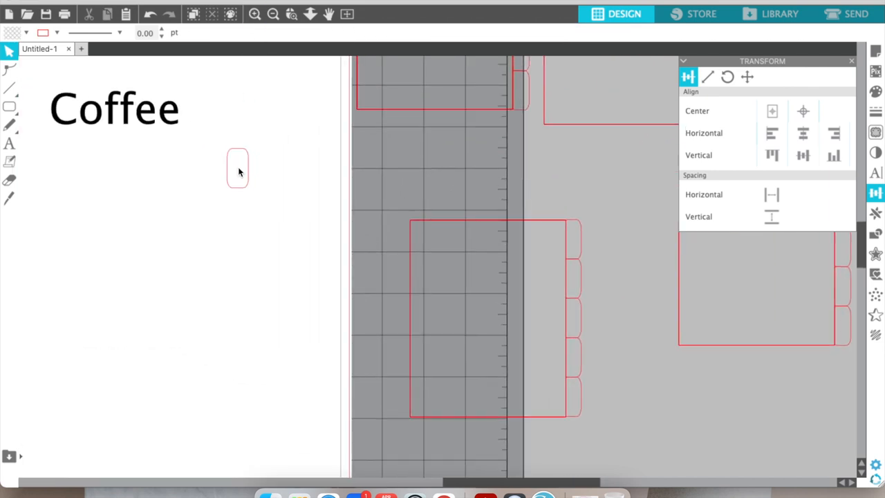
Move a single tab above the divider card and rotate it a quarter turn
{"action": "left_click", "coordinate": [727, 78]}
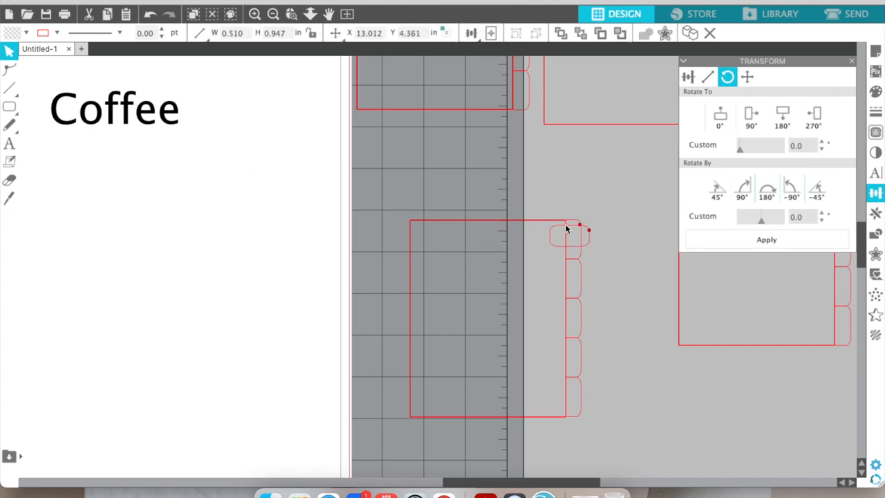
{"action": "left_click_drag", "start_coordinate": [567, 235], "coordinate": [584, 228]}
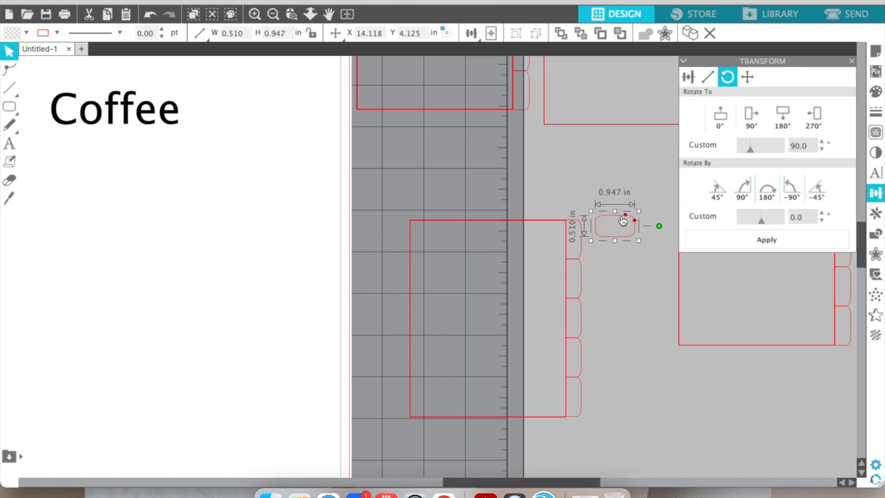
{"action": "left_click", "coordinate": [790, 190]}
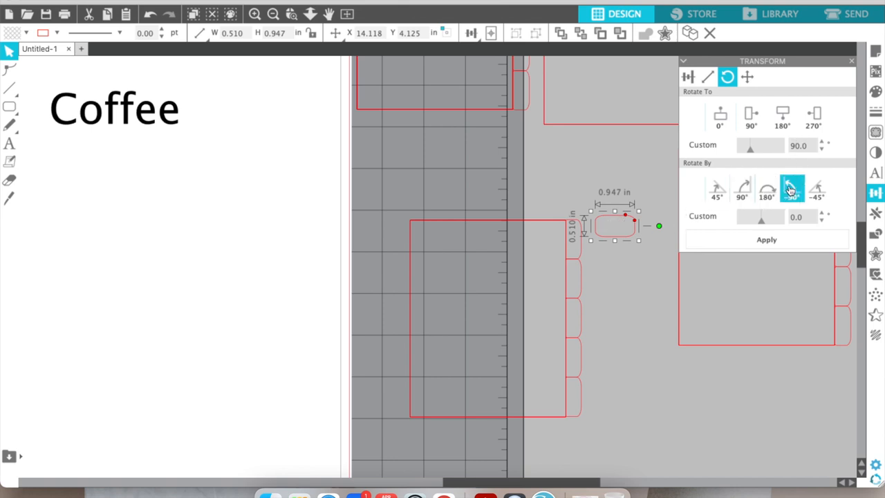
{"action": "left_click", "coordinate": [791, 188]}
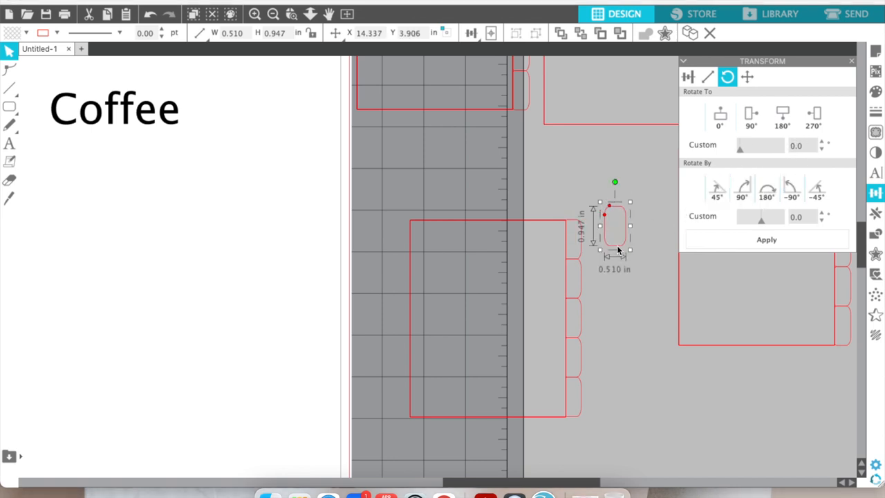
Shrink the tab to a 0.815 × 0.277 in label box, turn it horizontal and move it near Coffee
{"action": "left_click_drag", "start_coordinate": [614, 227], "coordinate": [573, 238]}
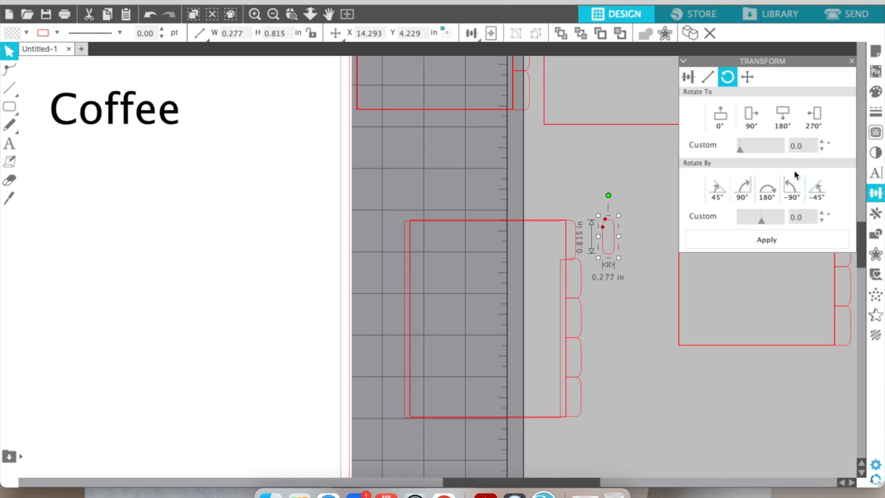
{"action": "left_click", "coordinate": [766, 188]}
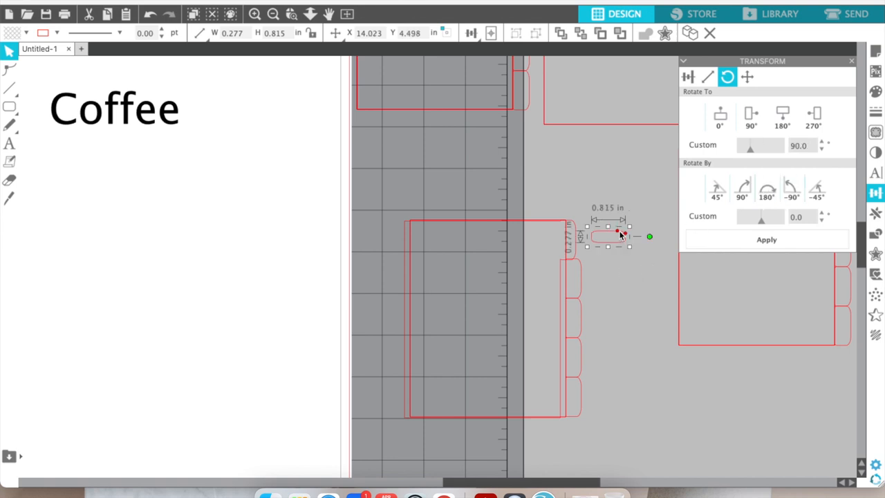
{"action": "left_click_drag", "start_coordinate": [615, 237], "coordinate": [274, 124]}
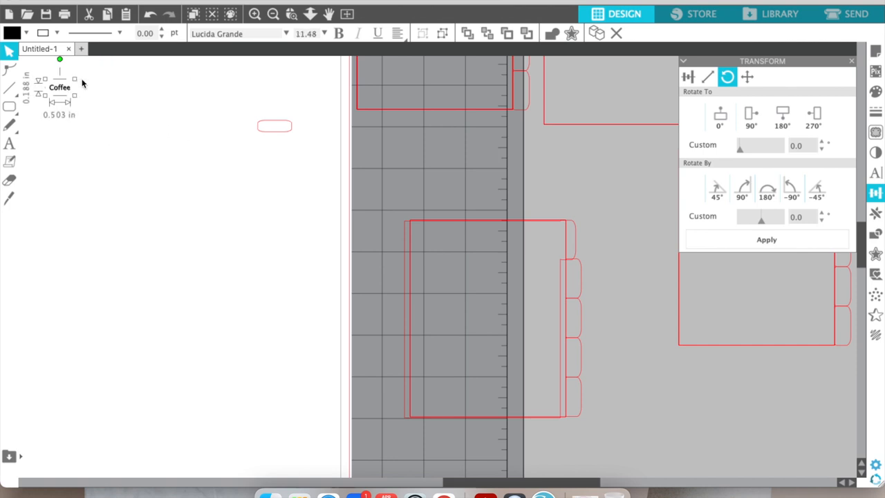
Zoom in on the Coffee label and select the word Coffee apart from its box
{"action": "left_click_drag", "start_coordinate": [59, 77], "coordinate": [279, 127]}
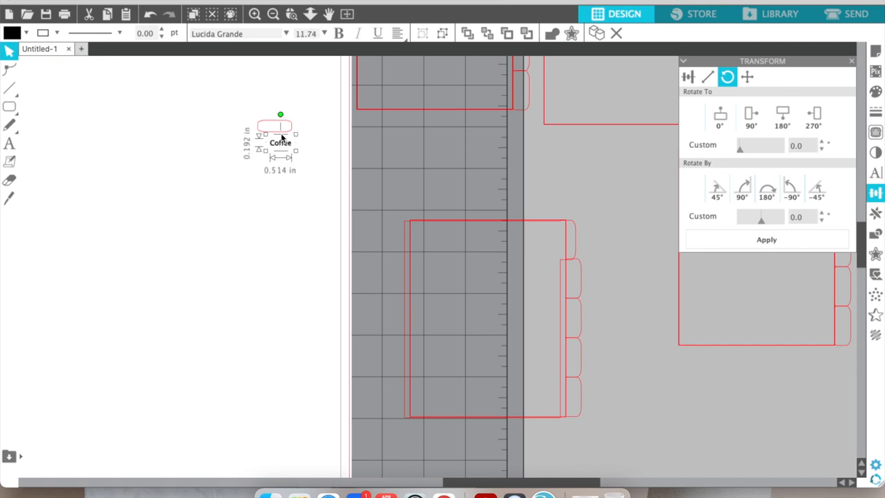
{"action": "left_click", "coordinate": [272, 14]}
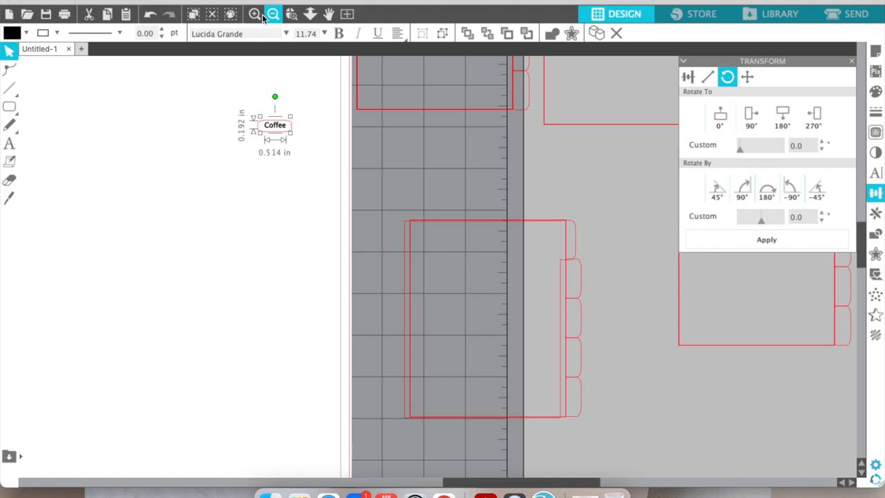
{"action": "left_click", "coordinate": [254, 14]}
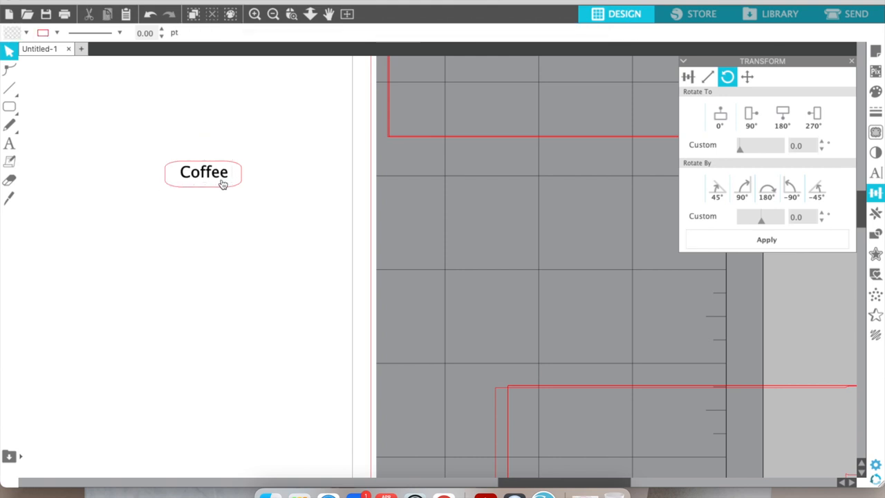
{"action": "left_click", "coordinate": [203, 171]}
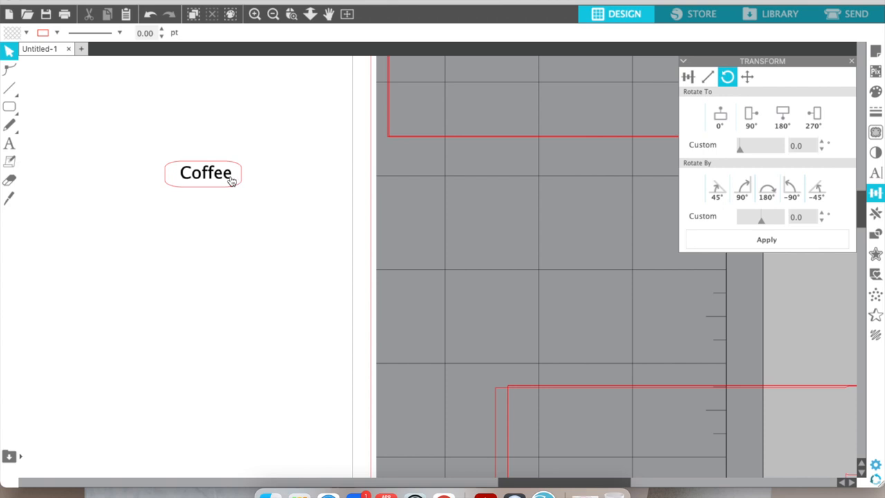
{"action": "left_click", "coordinate": [204, 173]}
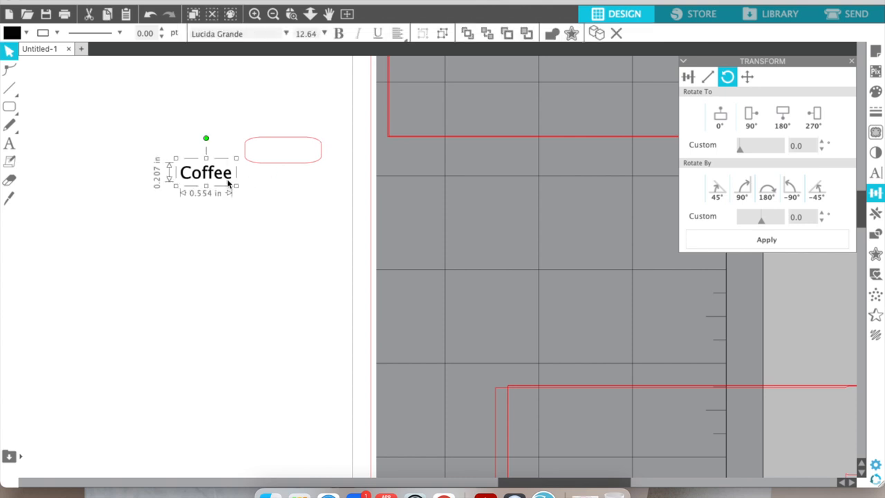
Duplicate Coffee below repeatedly and to the right into two columns of copies
{"action": "left_click", "coordinate": [689, 77]}
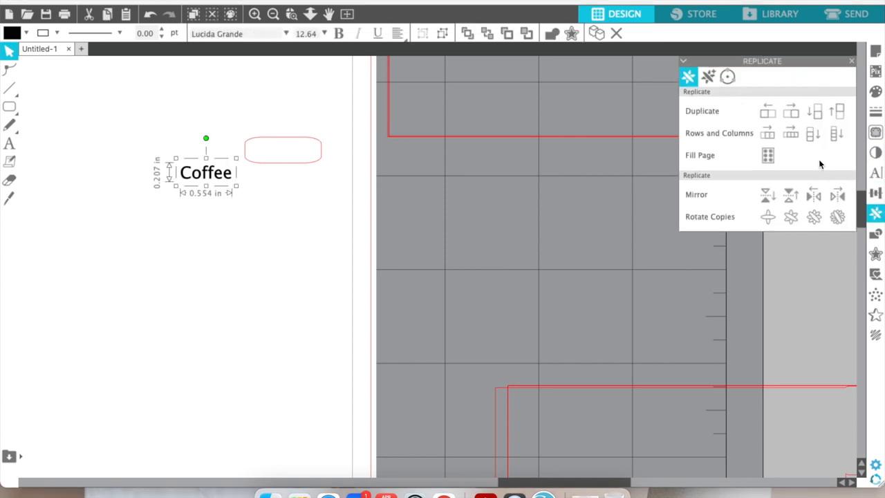
{"action": "left_click", "coordinate": [814, 111]}
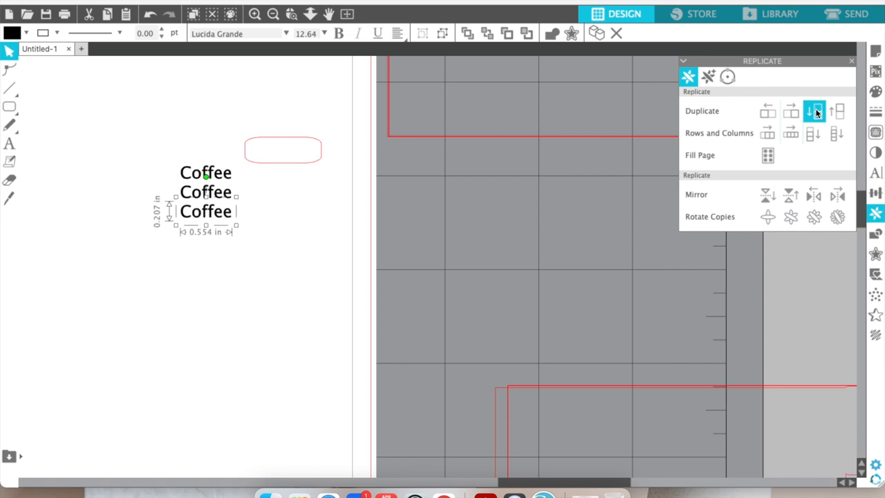
{"action": "left_click", "coordinate": [814, 111]}
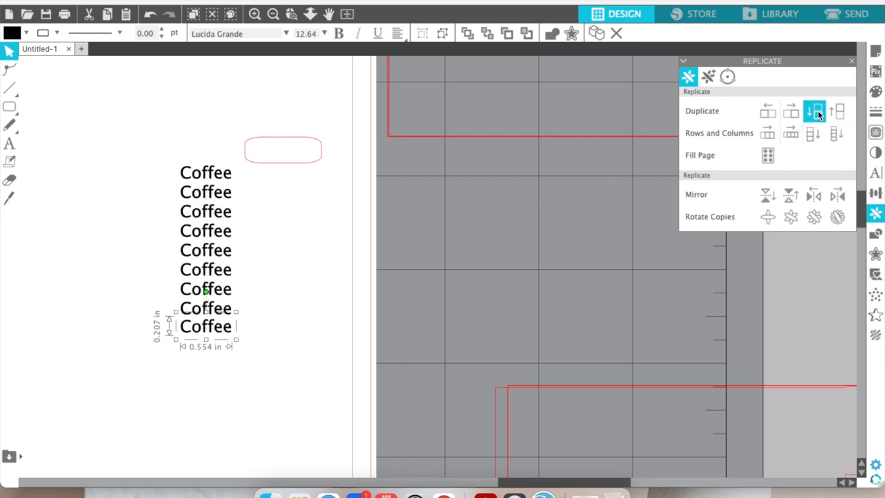
{"action": "left_click", "coordinate": [838, 111]}
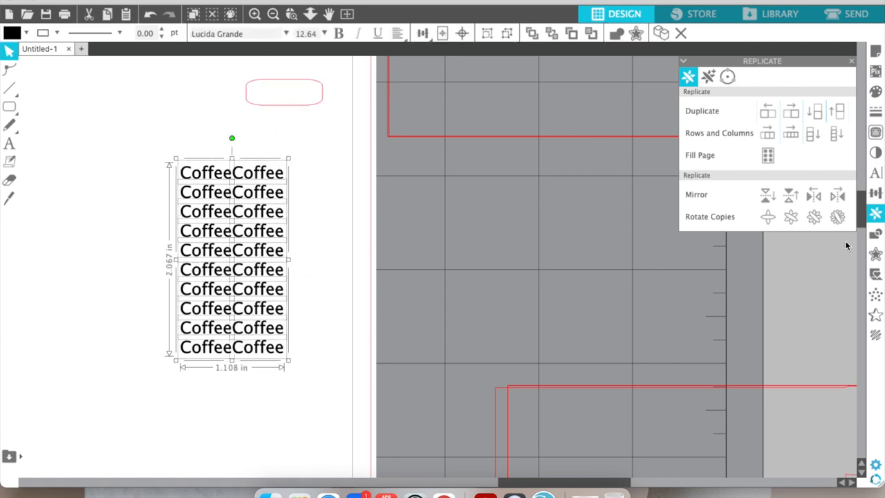
{"action": "left_click", "coordinate": [875, 173]}
{"action": "type", "text": "Y/T "}
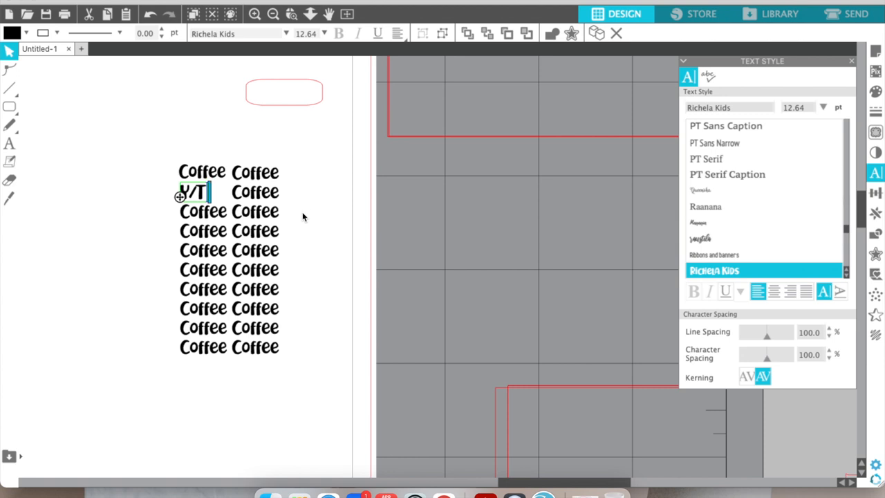
Begin editing the left word column to change its second line to Y/T/Insta
{"action": "type", "text": "Insert"}
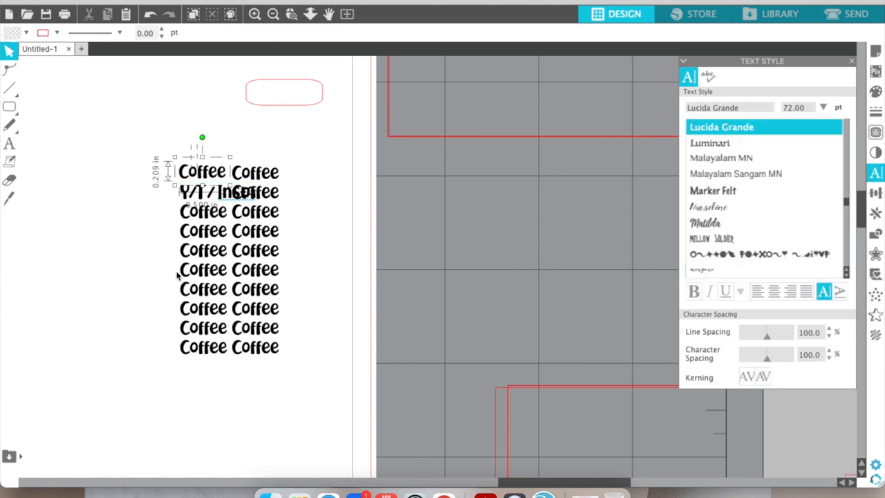
{"action": "left_click", "coordinate": [713, 269]}
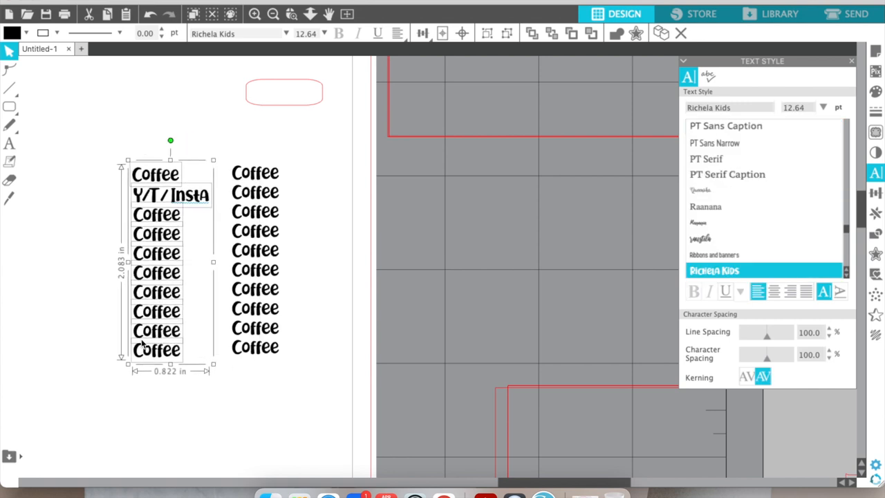
{"action": "left_click", "coordinate": [159, 209]}
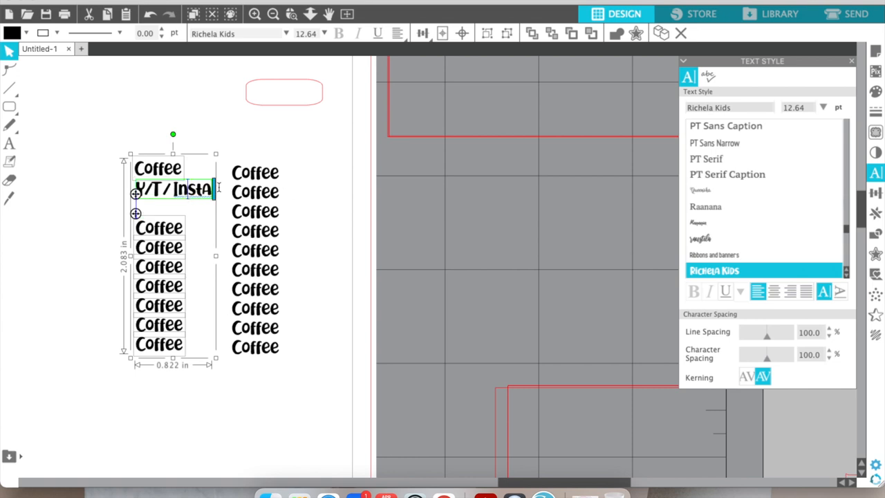
Rename the Coffee copies to category names such as PLANNI, Washing and Mom Life
{"action": "key", "text": "Backspace"}
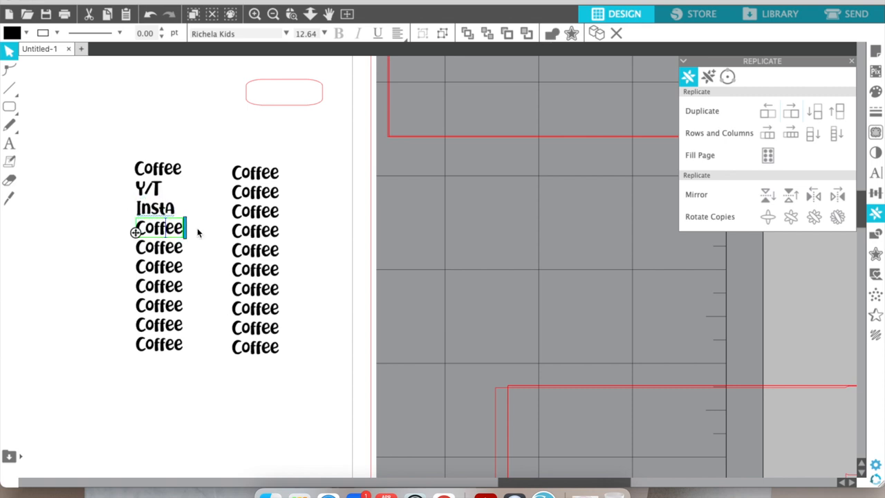
{"action": "key", "text": "Backspace"}
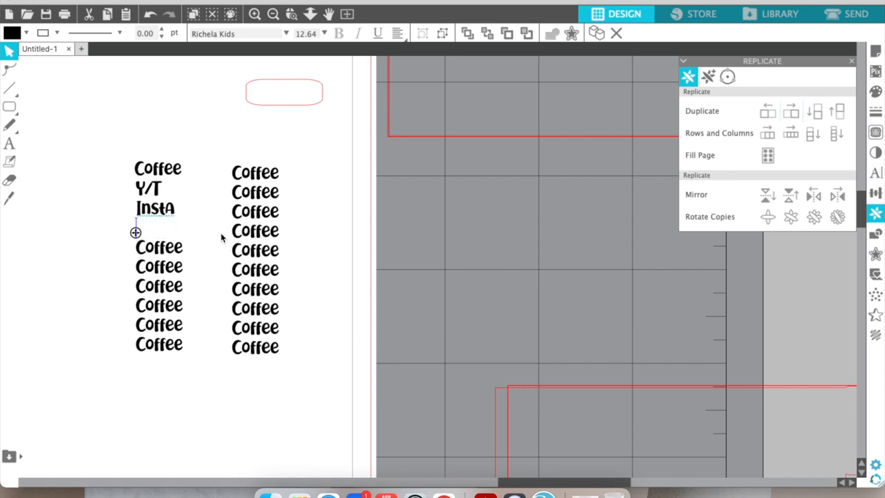
{"action": "type", "text": "PLANNI"}
{"action": "left_click", "coordinate": [159, 267]}
{"action": "type", "text": "CCleaning"}
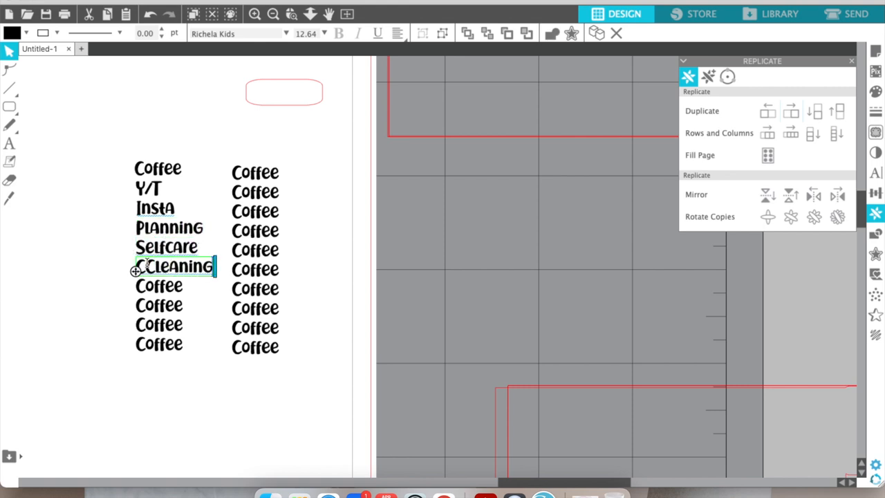
{"action": "type", "text": "Washing"}
{"action": "left_click", "coordinate": [256, 211]}
{"action": "type", "text": "School"}
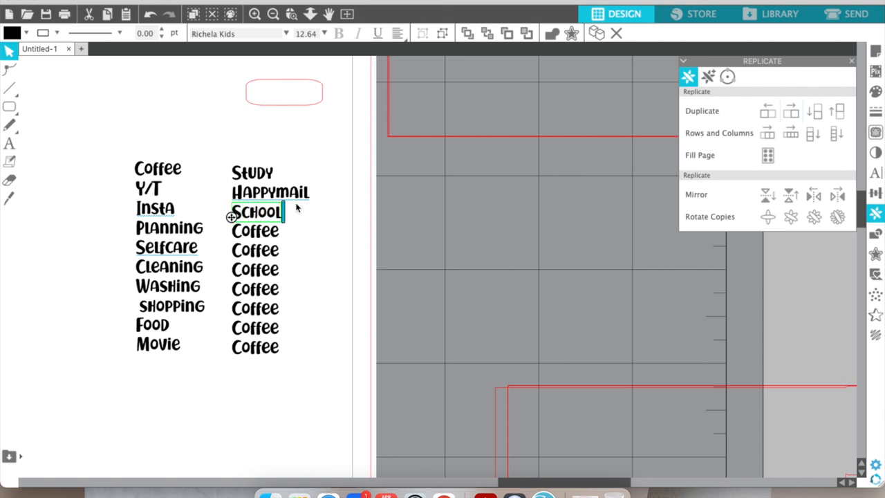
{"action": "type", "text": "Mom Life"}
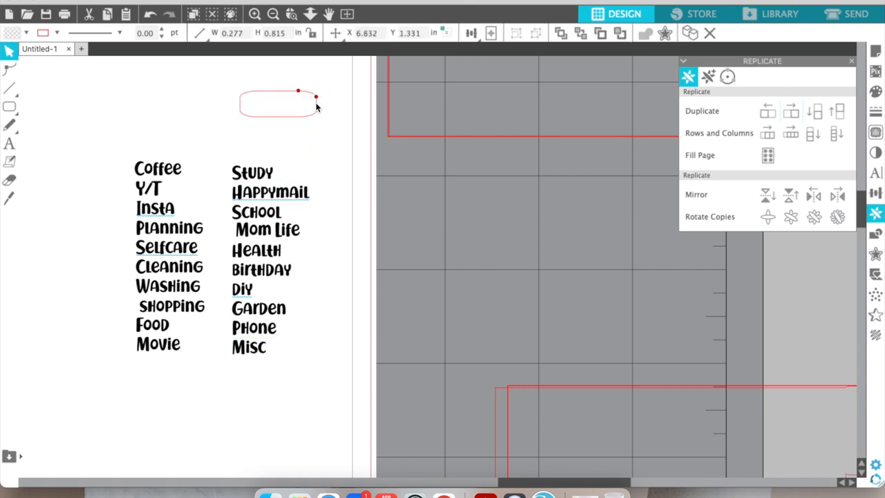
Move the empty label box left and replicate it into two tall columns of boxes
{"action": "left_click_drag", "start_coordinate": [315, 97], "coordinate": [289, 94]}
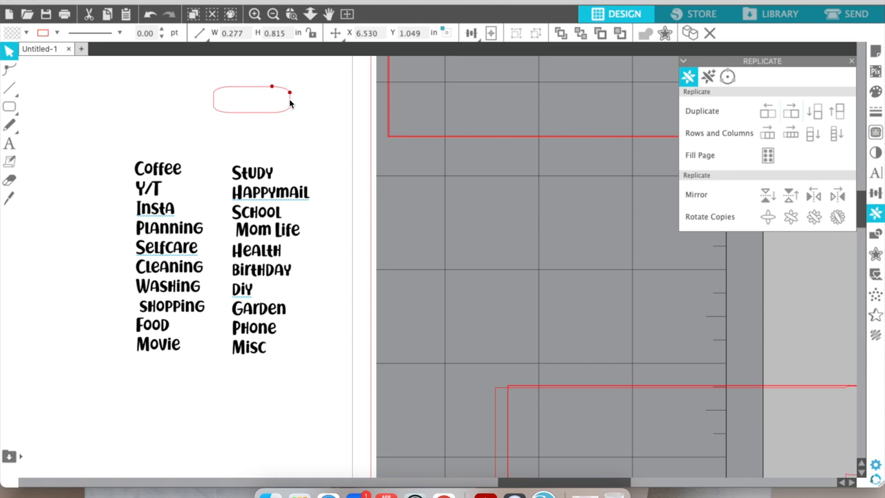
{"action": "left_click_drag", "start_coordinate": [271, 88], "coordinate": [182, 96]}
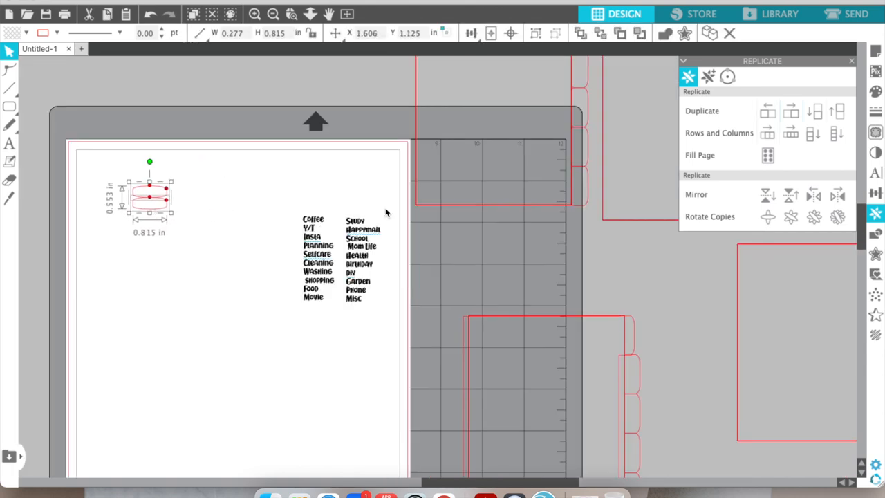
{"action": "left_click", "coordinate": [813, 133]}
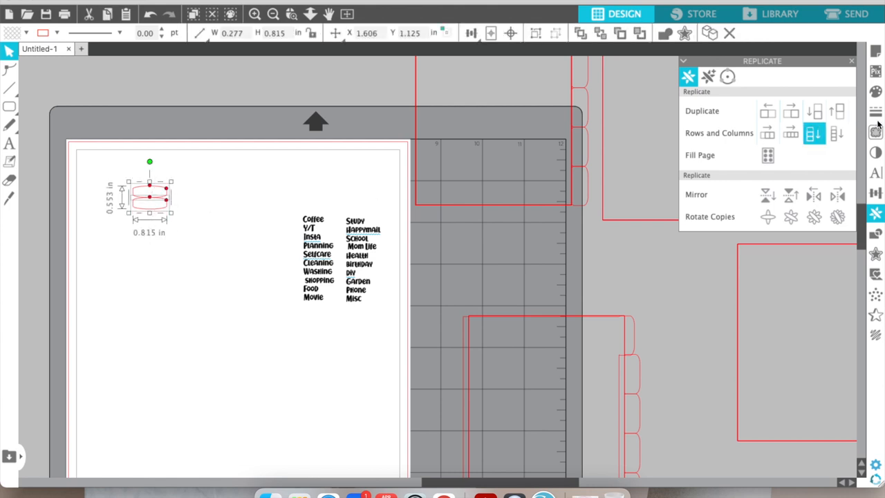
{"action": "left_click", "coordinate": [815, 111]}
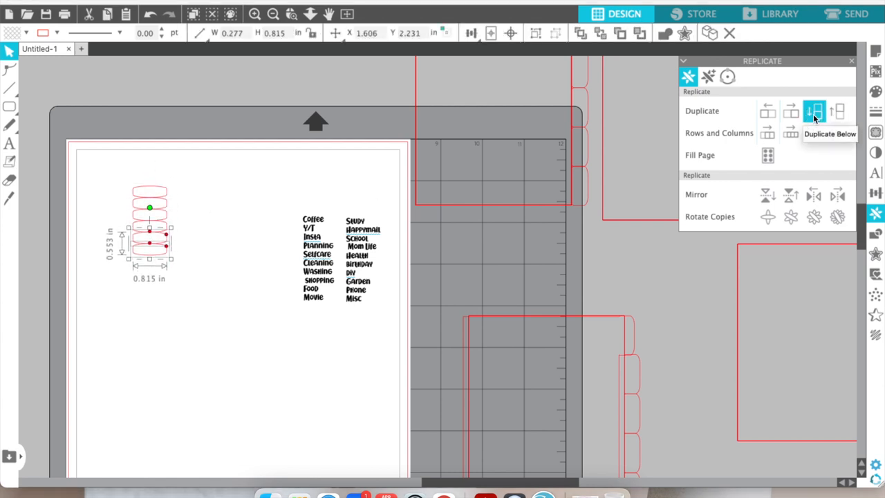
{"action": "left_click", "coordinate": [791, 110]}
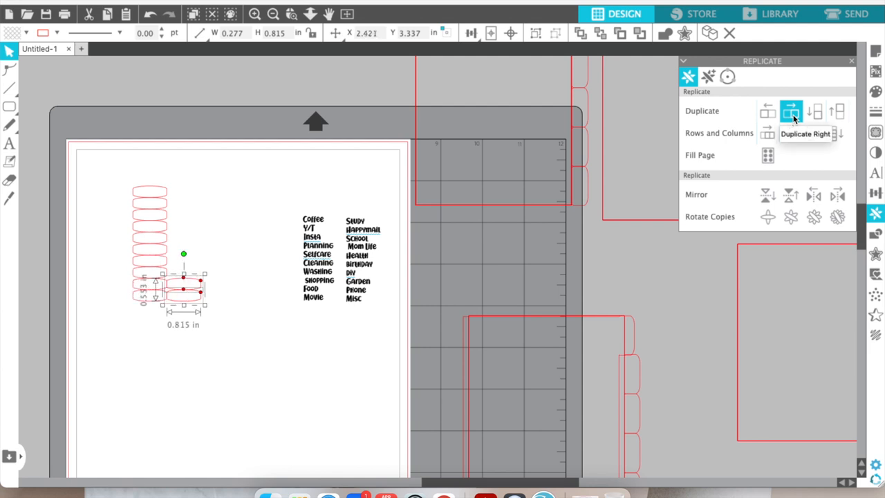
{"action": "left_click", "coordinate": [838, 110]}
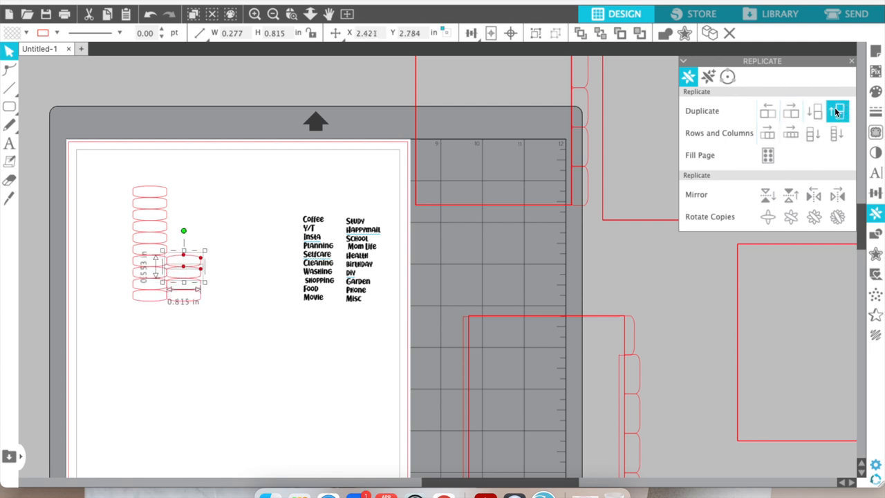
{"action": "left_click", "coordinate": [837, 111]}
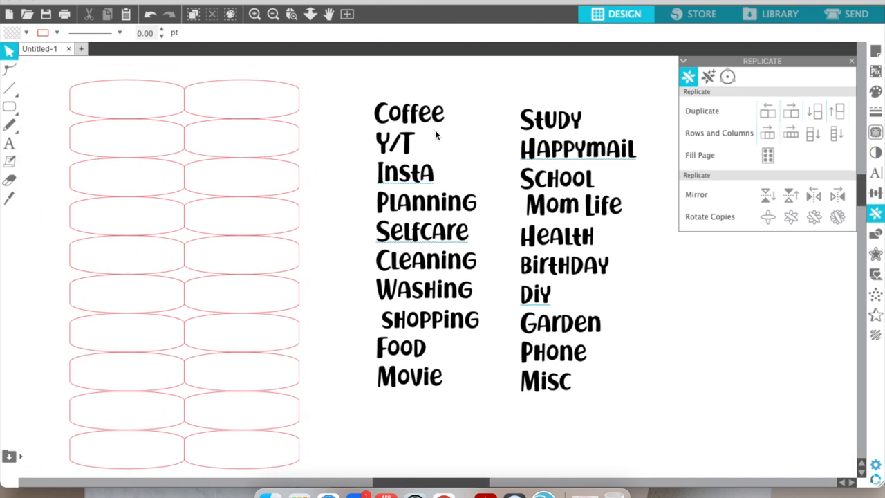
Drop the category names onto the box grid, move Study beside Coffee, and ungroup the labels
{"action": "left_click_drag", "start_coordinate": [410, 112], "coordinate": [128, 98]}
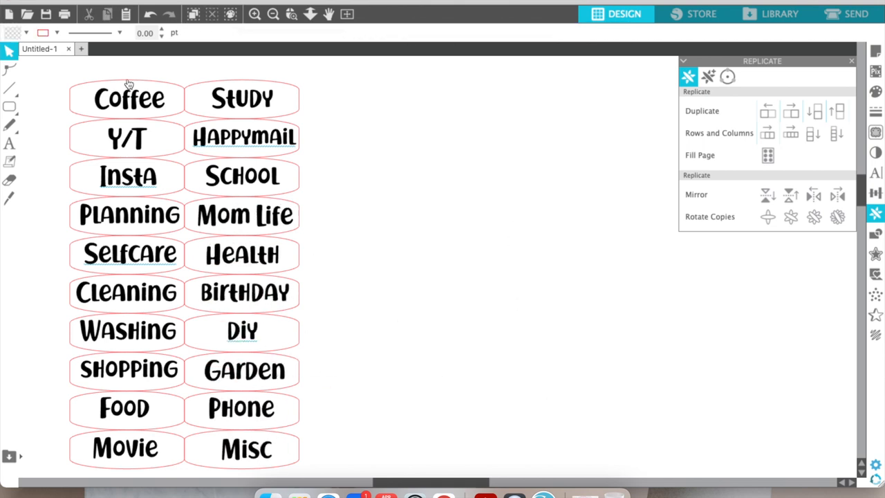
{"action": "right_click", "coordinate": [127, 98]}
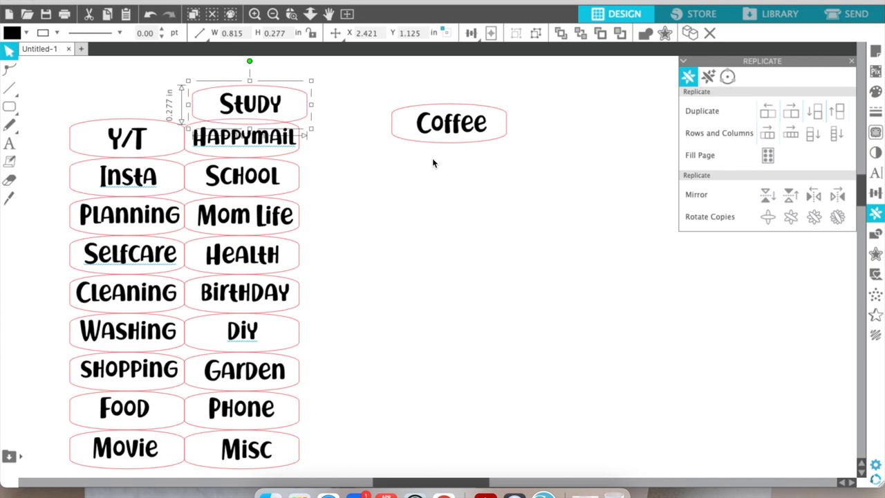
{"action": "left_click_drag", "start_coordinate": [249, 104], "coordinate": [554, 151]}
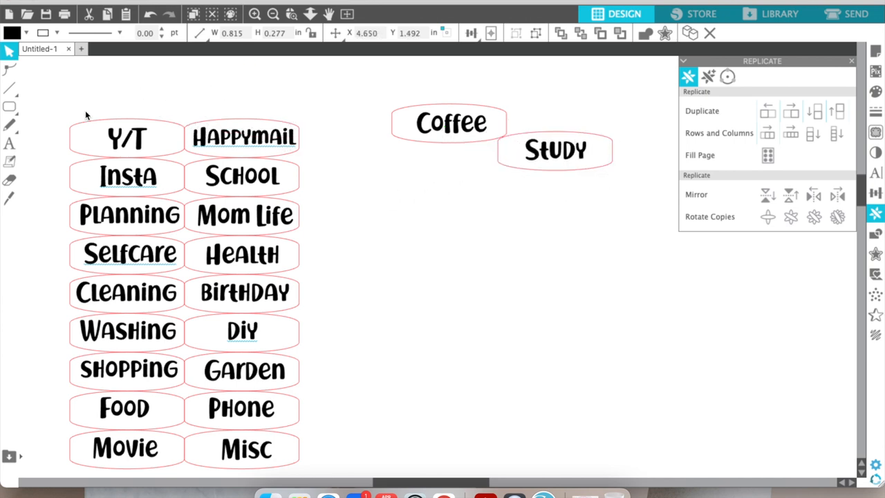
{"action": "right_click", "coordinate": [127, 137]}
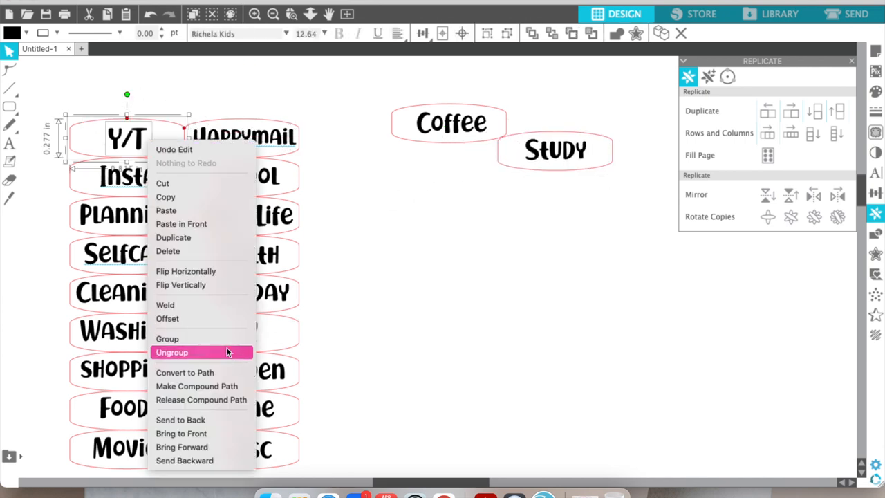
{"action": "left_click", "coordinate": [171, 353]}
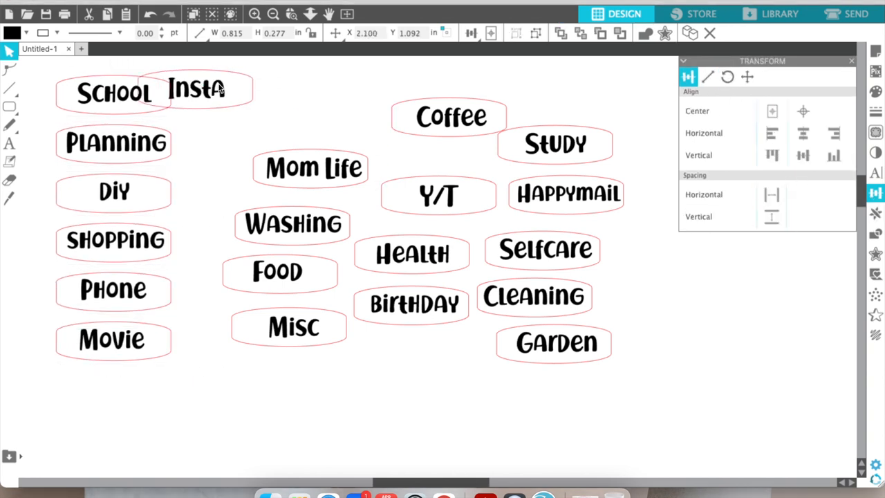
Line up Mom Life under Insta with Washing, Food and Misc beneath it
{"action": "left_click_drag", "start_coordinate": [310, 167], "coordinate": [224, 141]}
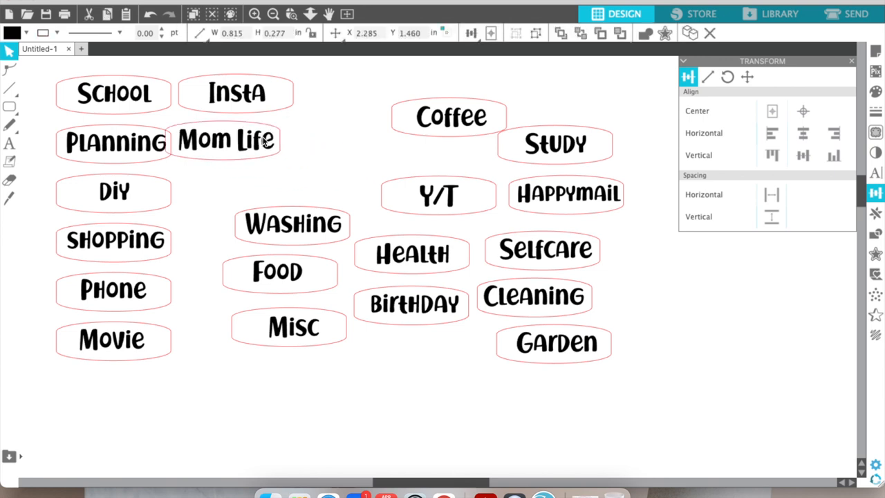
{"action": "left_click_drag", "start_coordinate": [290, 224], "coordinate": [242, 195]}
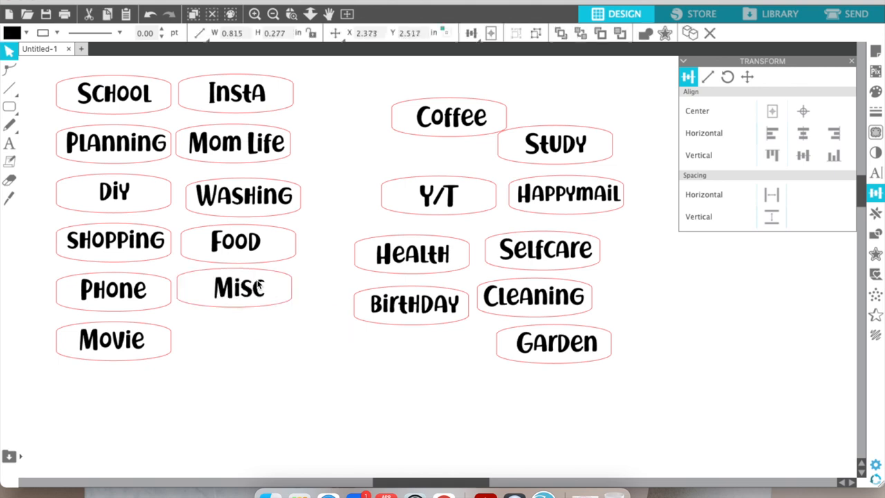
{"action": "left_click_drag", "start_coordinate": [412, 304], "coordinate": [252, 337]}
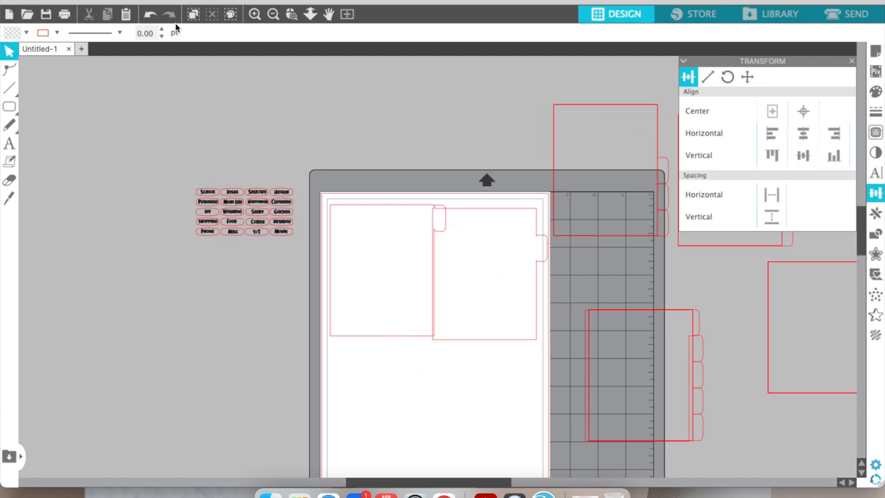
In Page Setup, flip the A4 page to landscape and back to portrait
{"action": "left_click", "coordinate": [28, 14]}
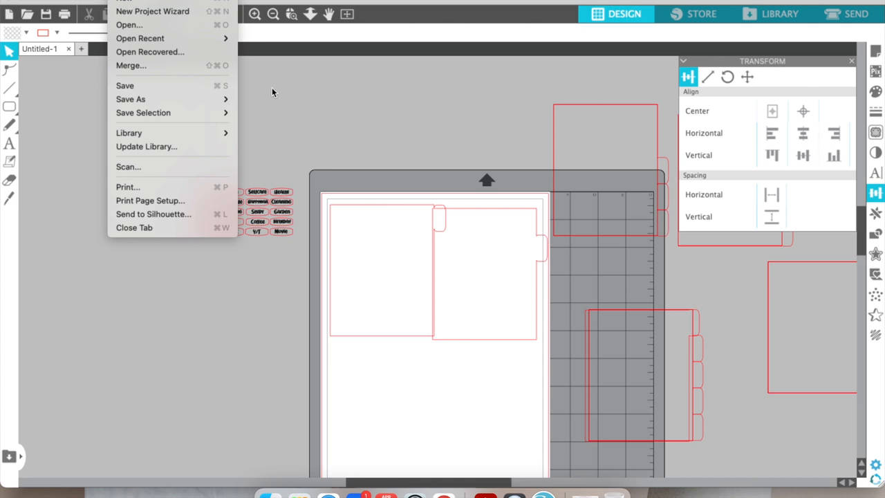
{"action": "left_click", "coordinate": [271, 92]}
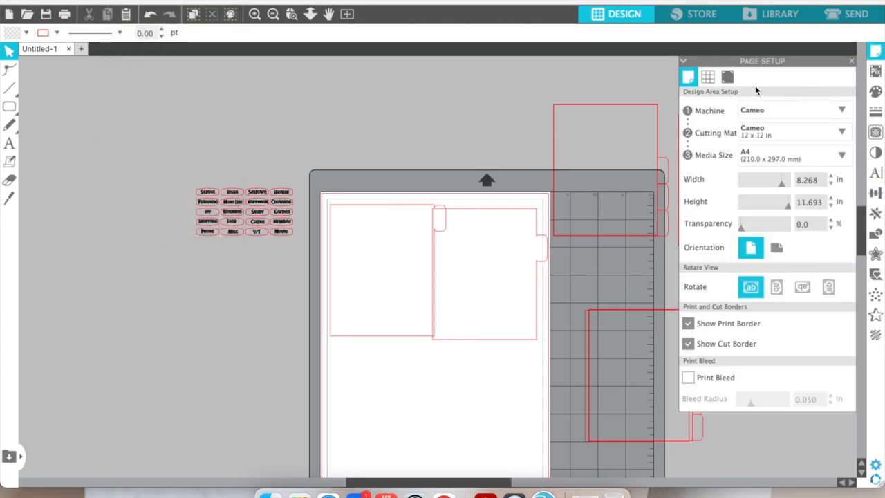
{"action": "left_click", "coordinate": [777, 246]}
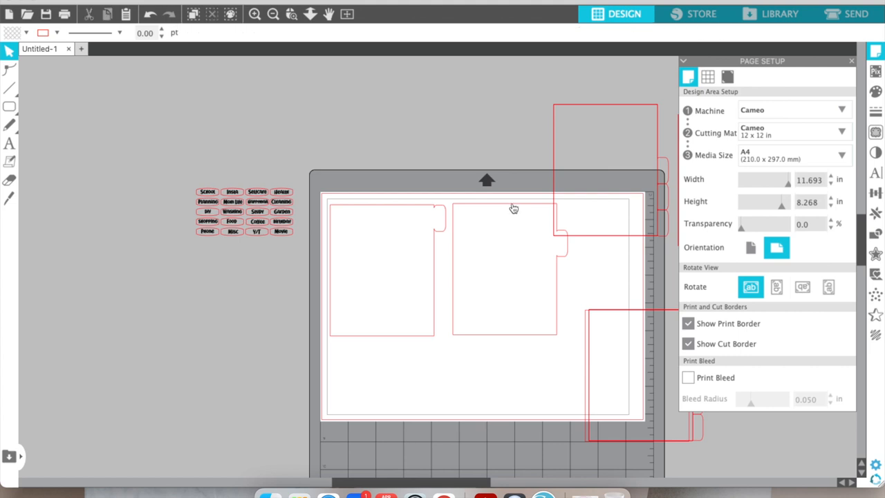
{"action": "left_click", "coordinate": [749, 248]}
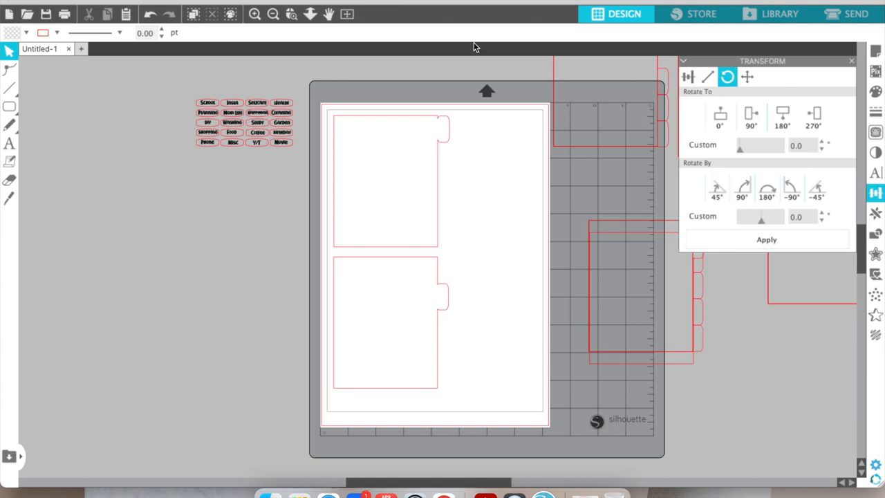
{"action": "mouse_move", "coordinate": [711, 28]}
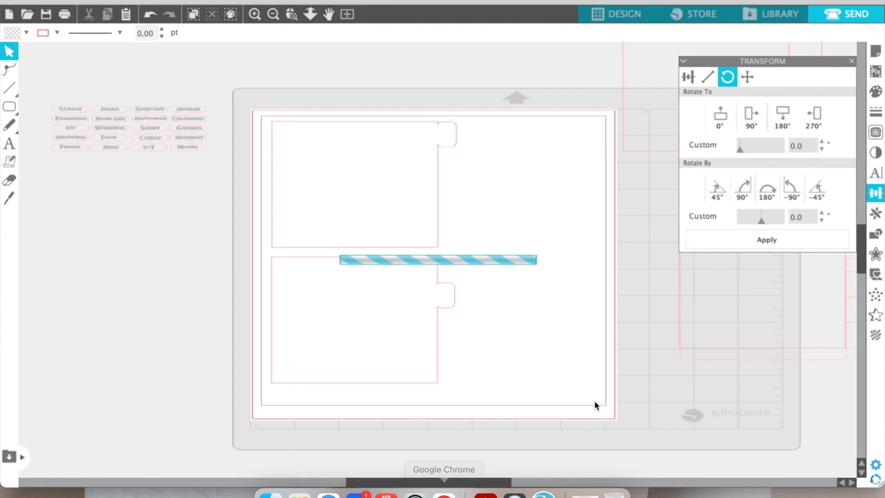
Set the red outlines to Cardstock, Glitter at speed 5 and send the cut to the machine
{"action": "left_click", "coordinate": [856, 14]}
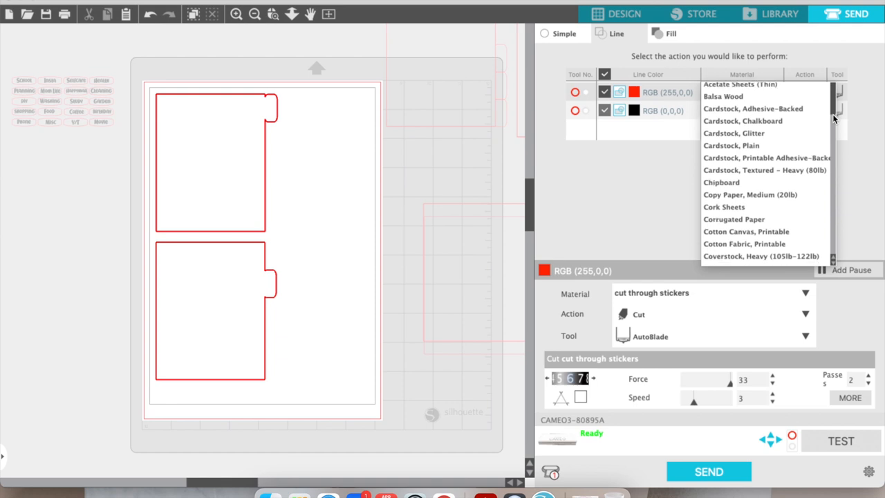
{"action": "scroll", "scroll_direction": "down", "scroll_amount": 3}
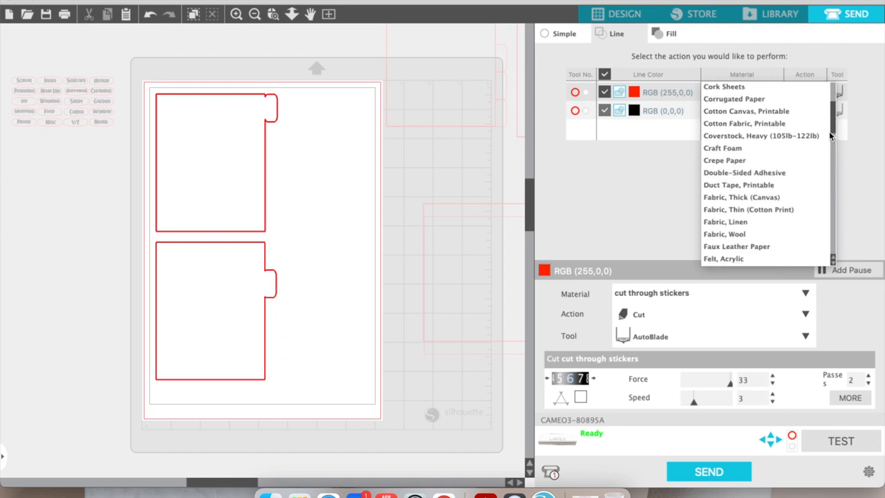
{"action": "scroll", "scroll_direction": "down", "scroll_amount": 3}
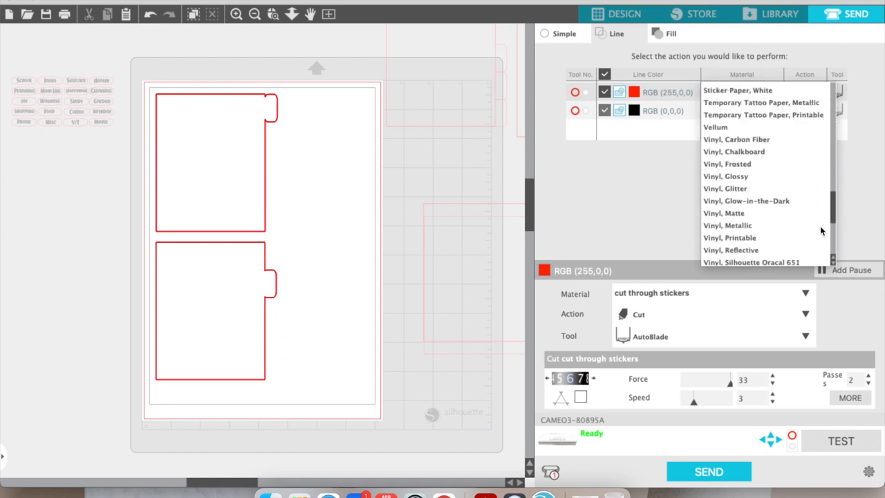
{"action": "scroll", "scroll_direction": "down", "scroll_amount": 3}
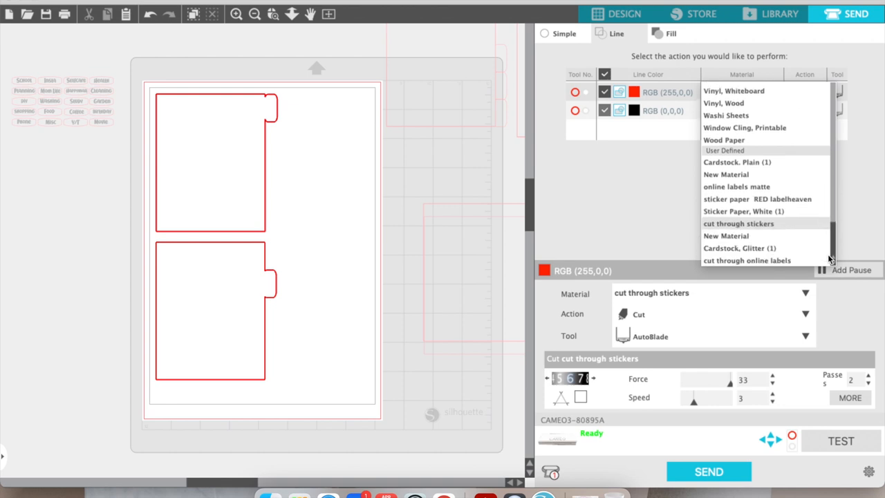
{"action": "mouse_move", "coordinate": [740, 213]}
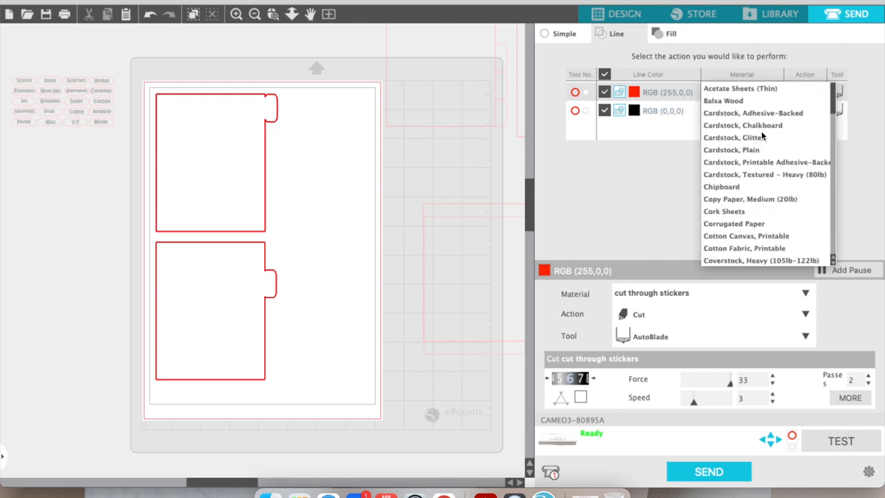
{"action": "left_click", "coordinate": [733, 137]}
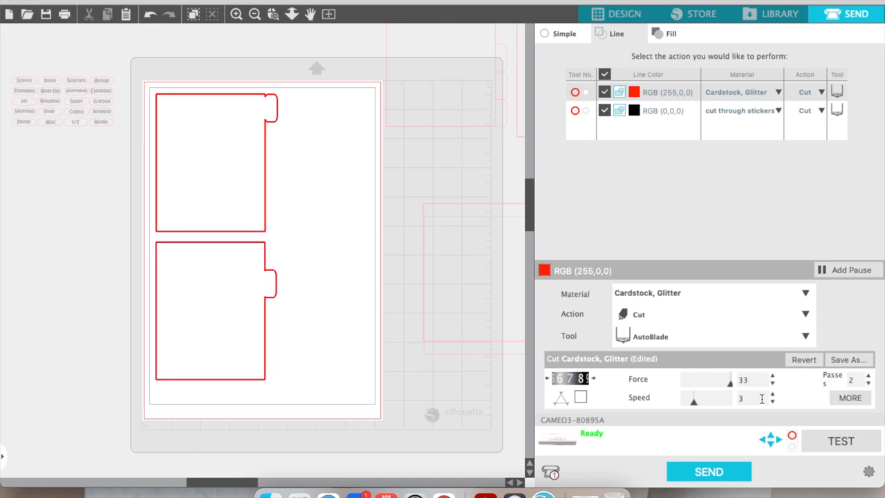
{"action": "left_click", "coordinate": [771, 394]}
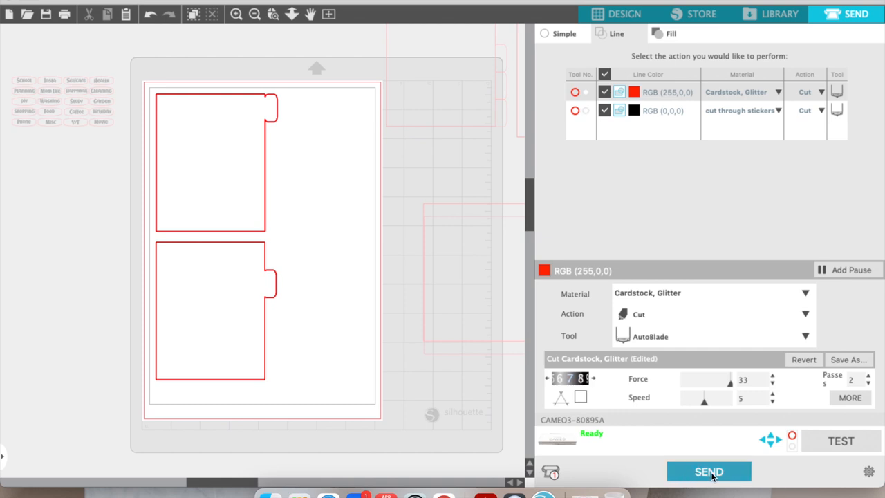
{"action": "left_click", "coordinate": [707, 470]}
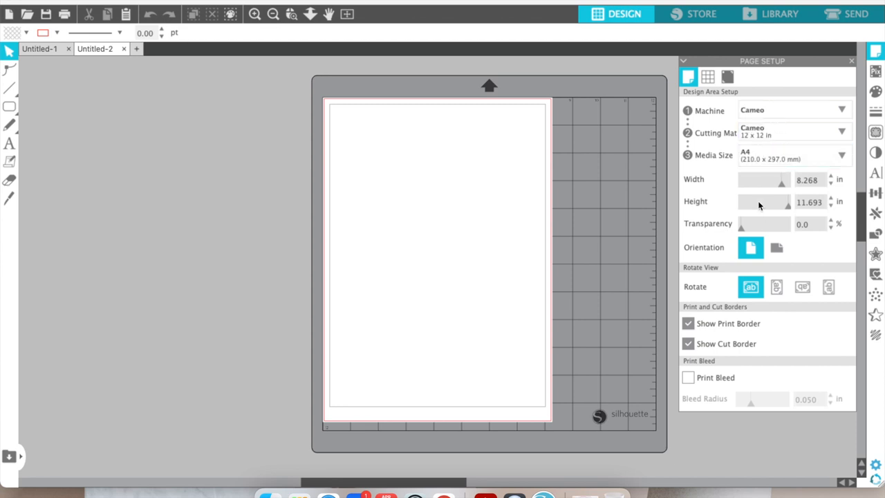
Turn Registration Marks on for the new page and bring in the grouped labels
{"action": "left_click", "coordinate": [727, 76]}
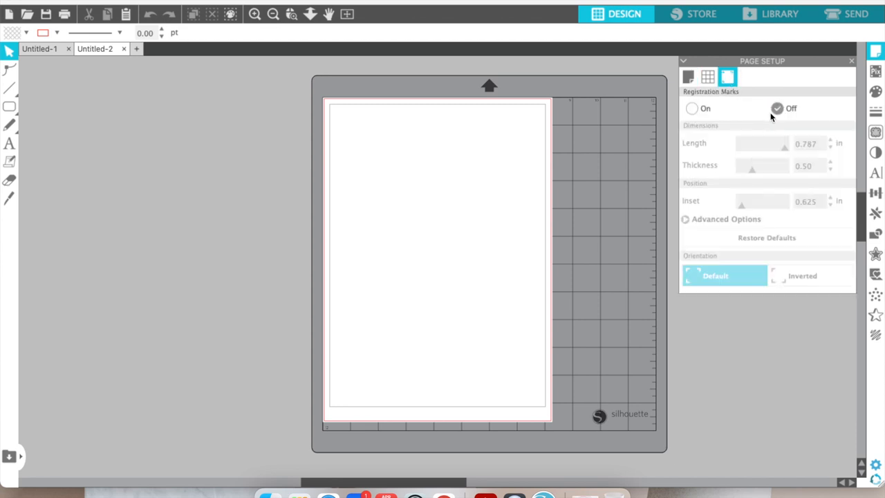
{"action": "left_click", "coordinate": [692, 108]}
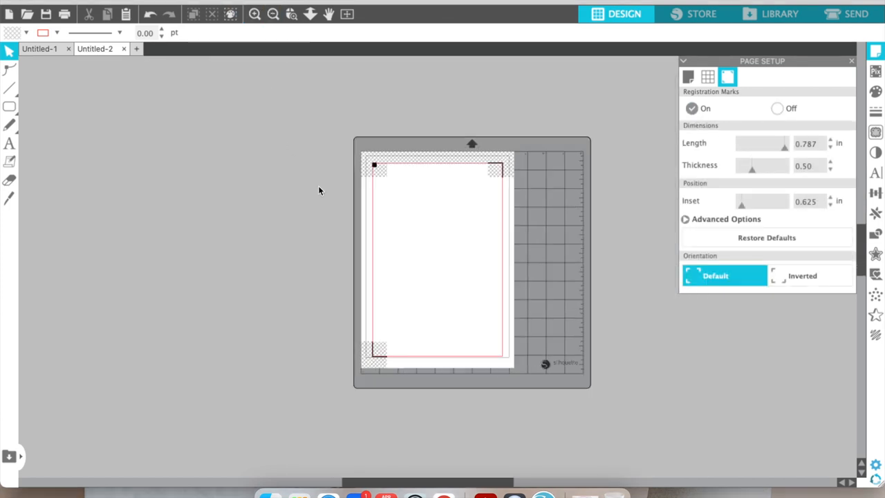
{"action": "mouse_move", "coordinate": [293, 185]}
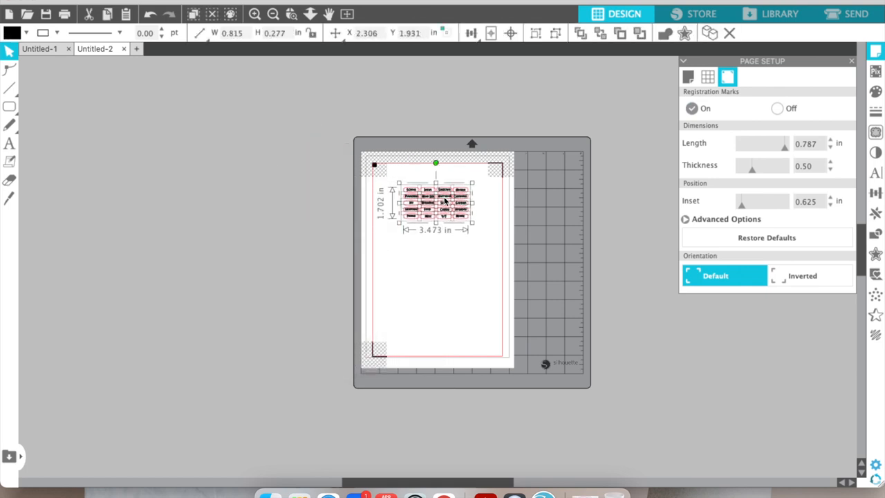
{"action": "left_click", "coordinate": [254, 14]}
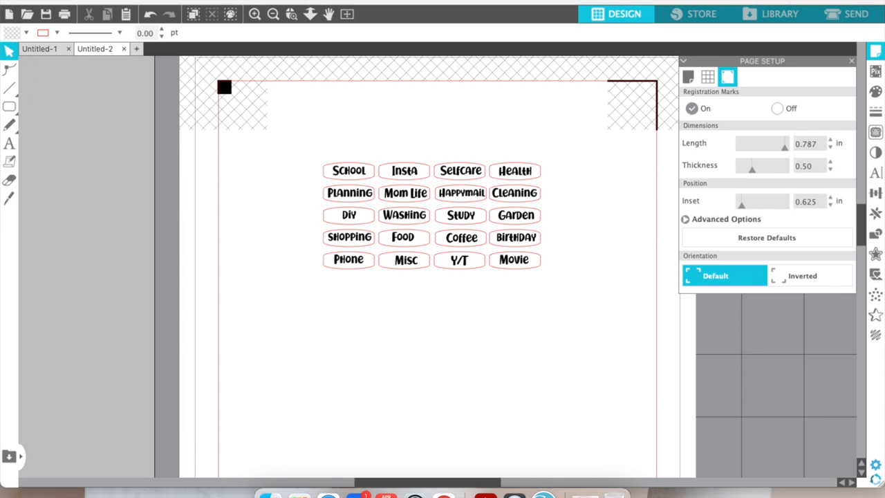
{"action": "left_click", "coordinate": [11, 12]}
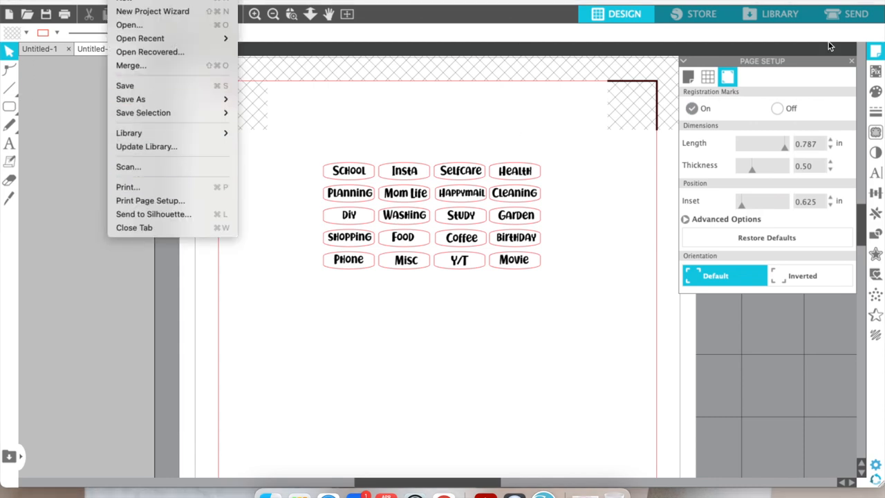
Cut by line colour: black unchecked, red set to Sticker Paper, White (1)
{"action": "left_click", "coordinate": [856, 14]}
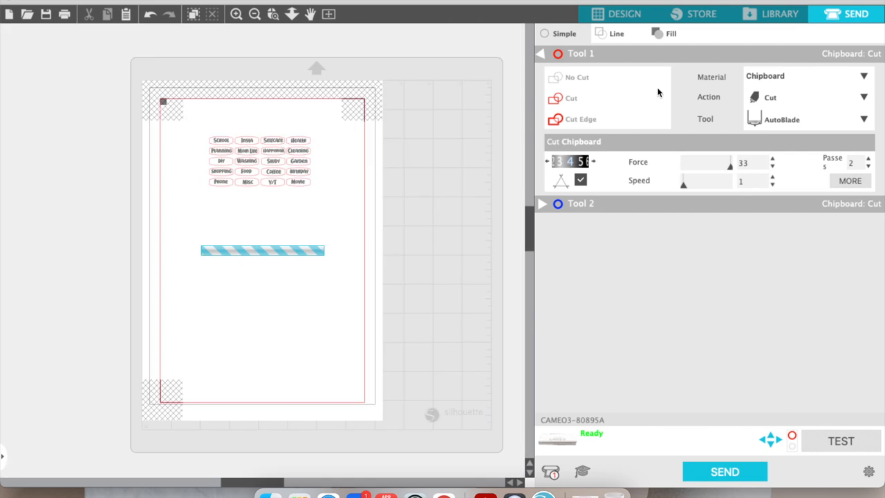
{"action": "left_click", "coordinate": [617, 33]}
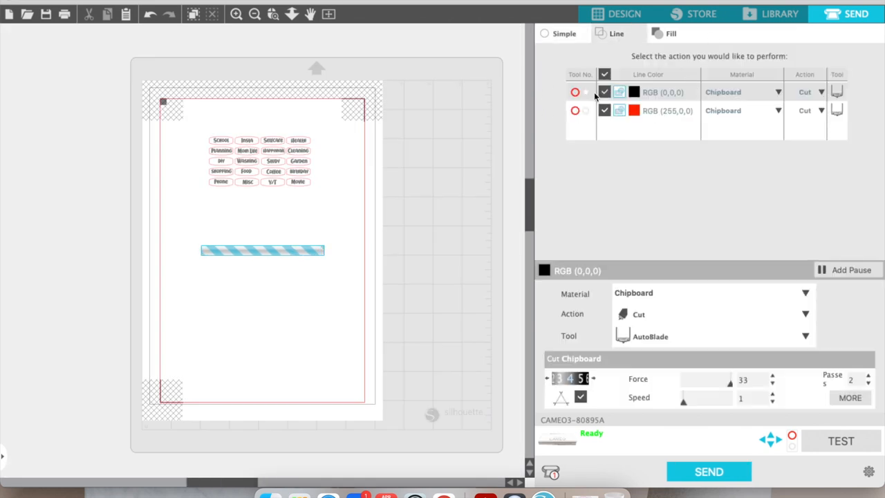
{"action": "left_click", "coordinate": [604, 92]}
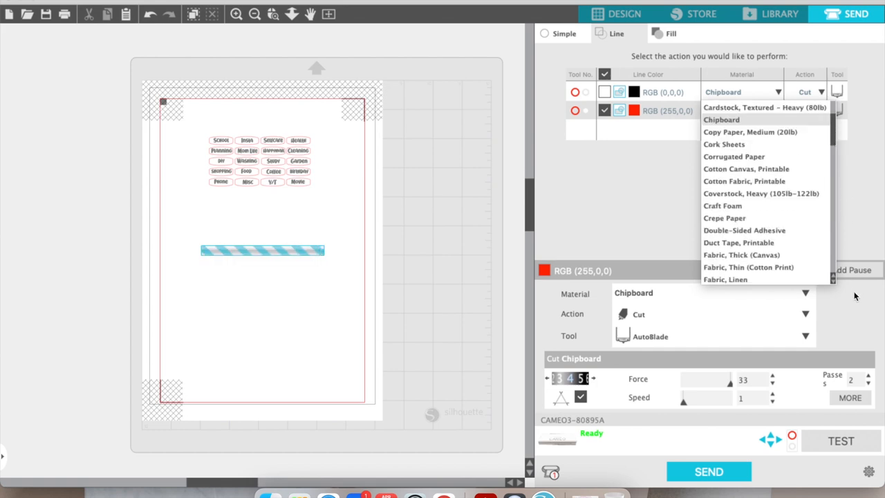
{"action": "scroll", "scroll_direction": "down", "scroll_amount": 3}
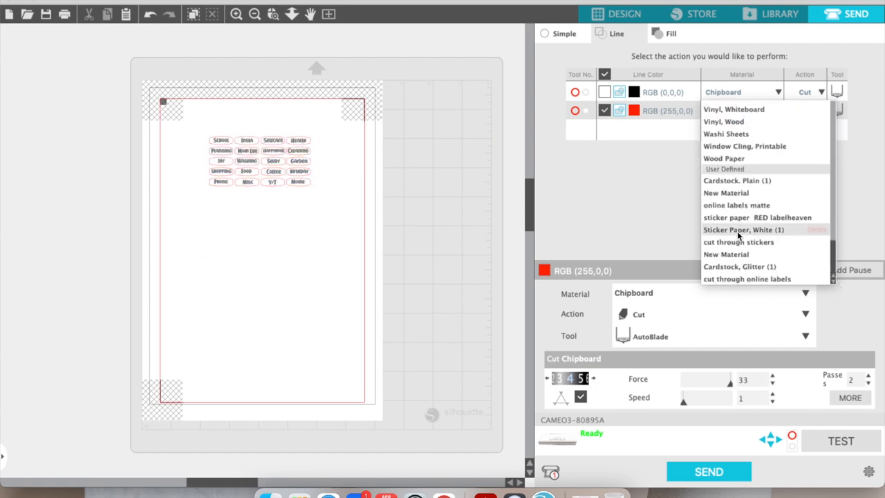
{"action": "left_click", "coordinate": [744, 229]}
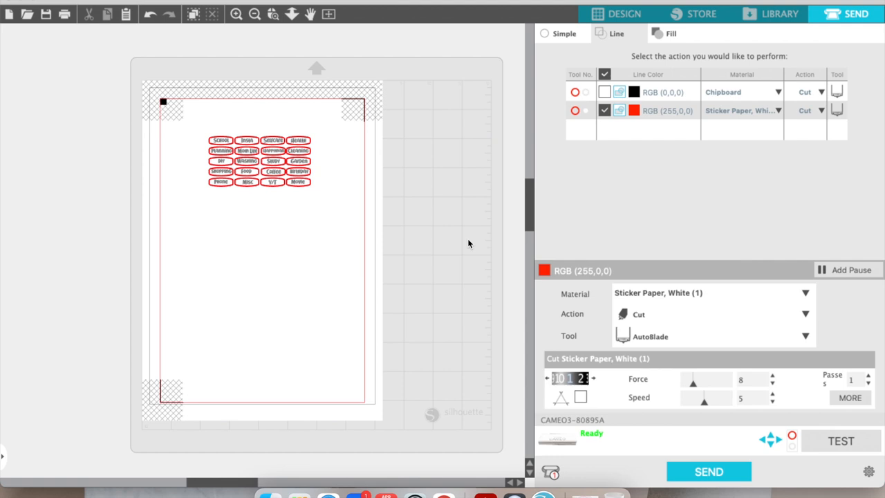